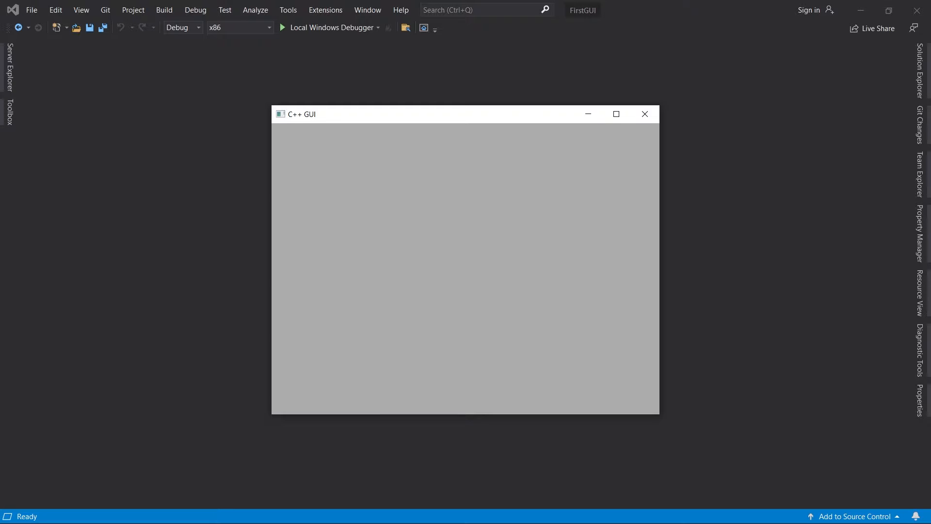
mouse_move(679, 144)
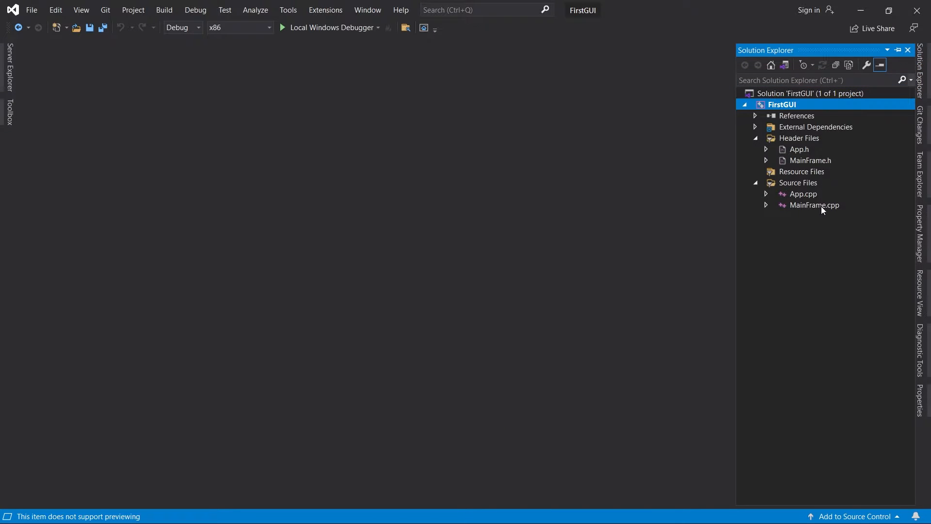
Open MainFrame.cpp from the FirstGUI project's Source Files.
double_click(815, 205)
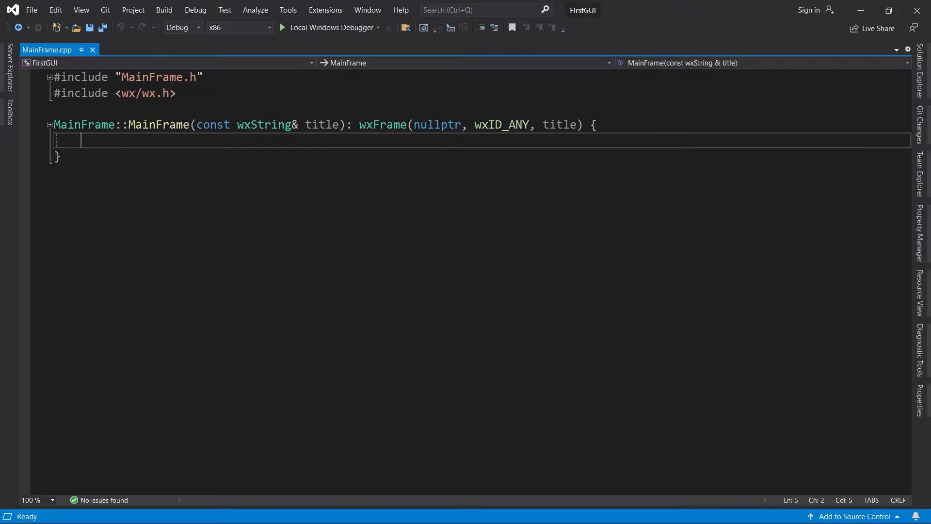
Begin the wxButton construction with parent this, wxID_ANY and label "Button".
type("wxButton* button = new wxBu")
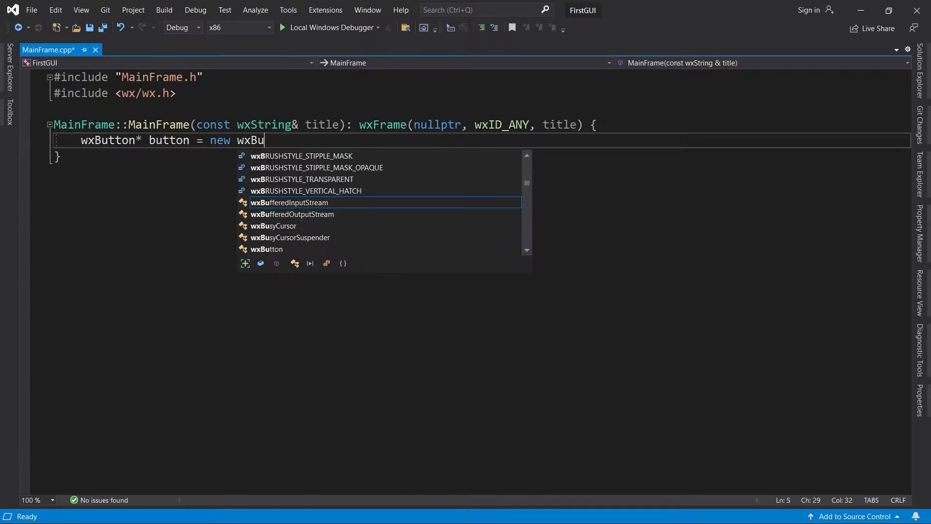
type("tton(")
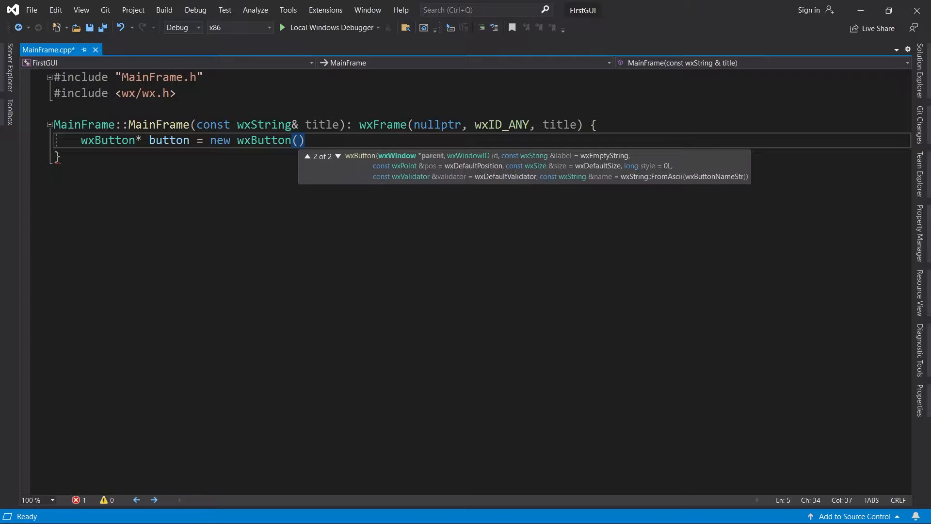
type("this,")
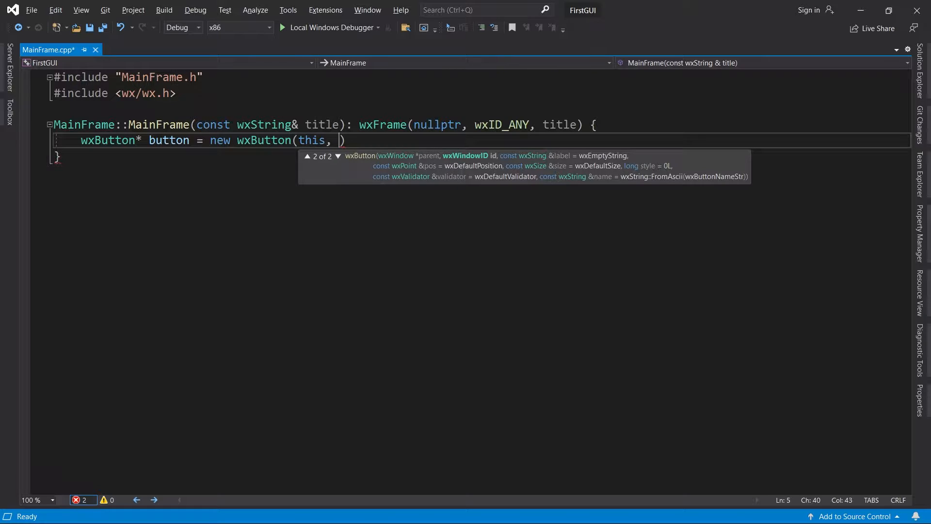
type("wxID_ANY,")
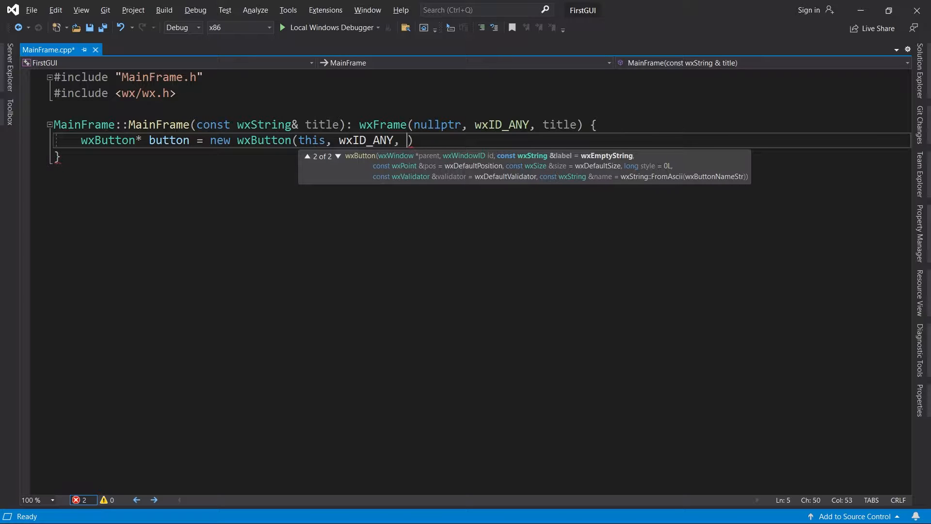
type("\"Button\"")
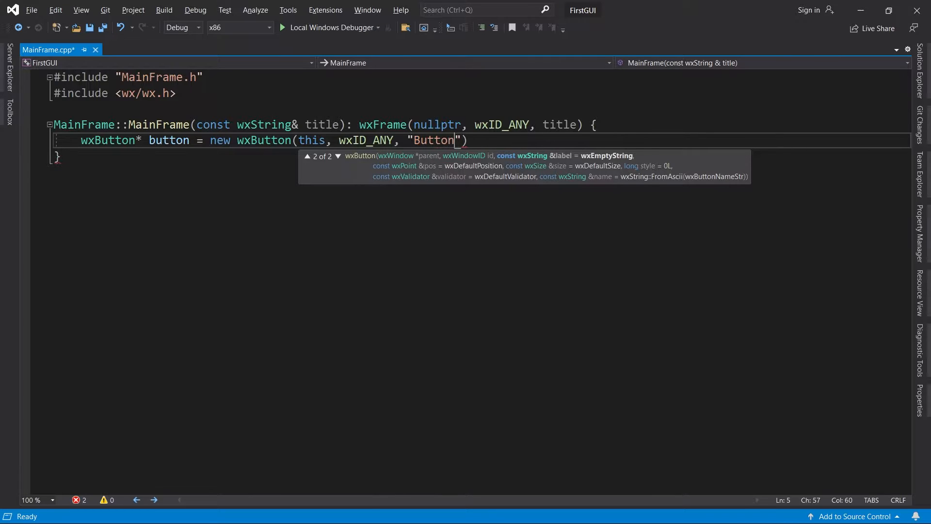
type(",")
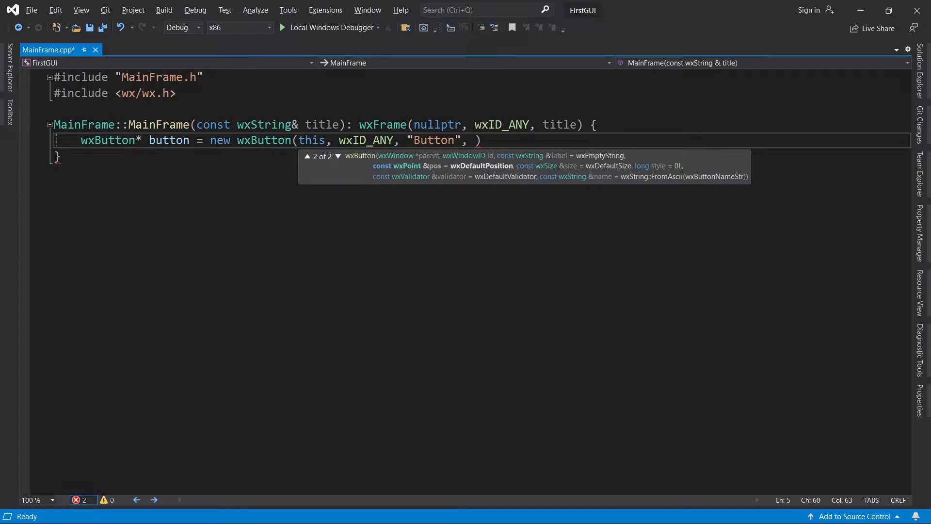
Finish the button line with wxPoint(150, 50), wxSize(100, 35) and a closing semicolon.
type("wxPoint")
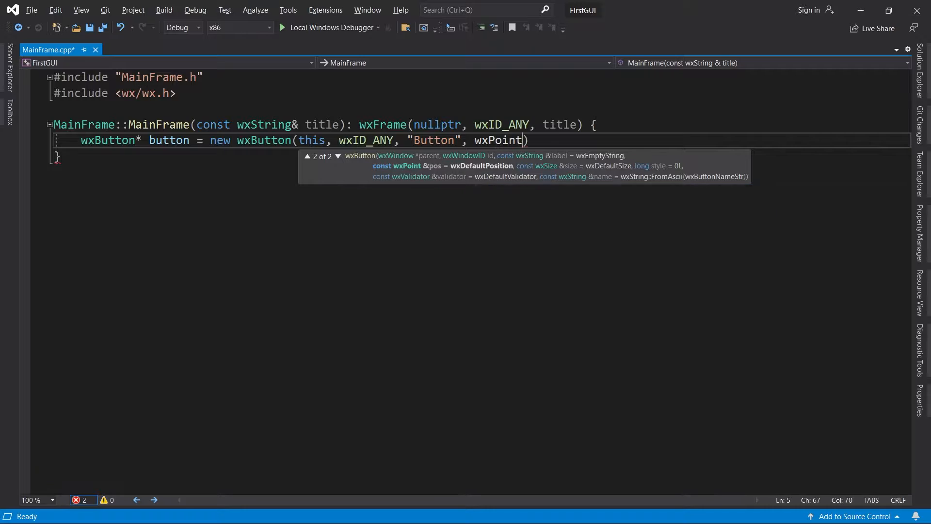
type("(150, 50)")
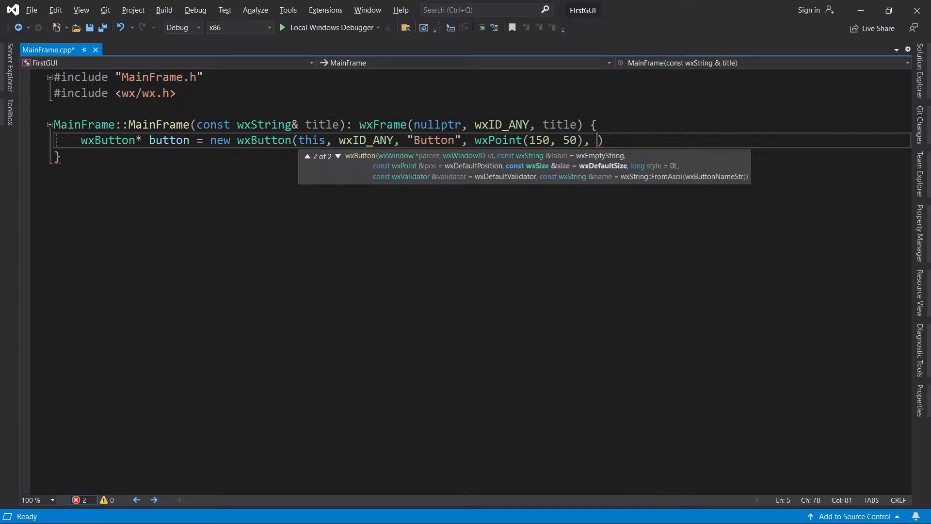
type("wxSize")
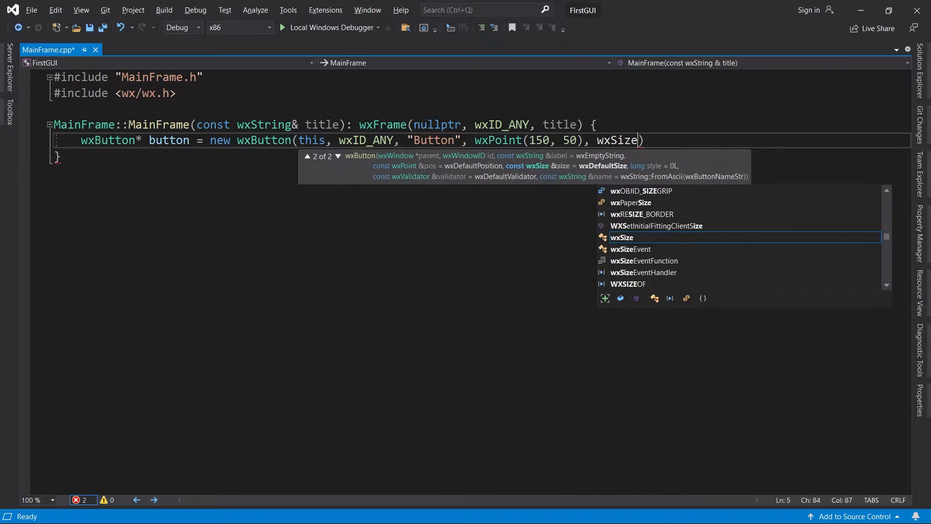
type("(100, 35)")
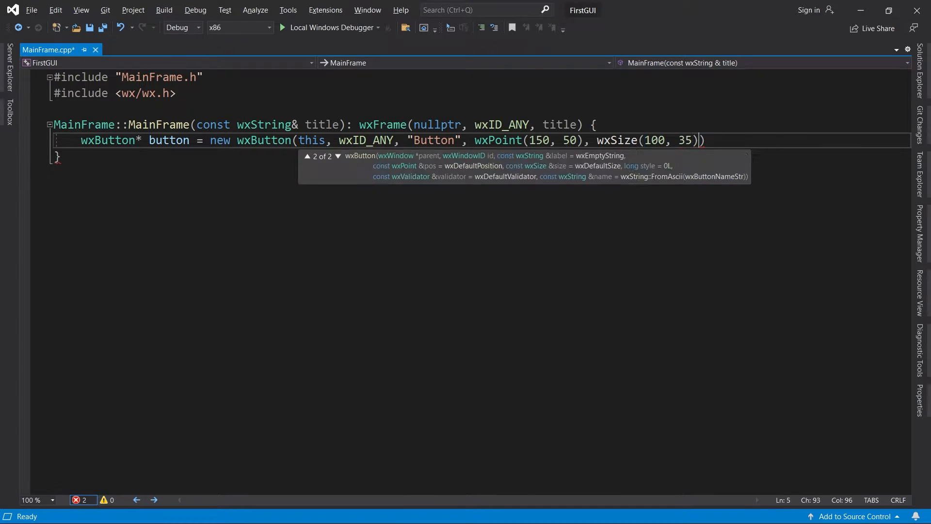
type(")")
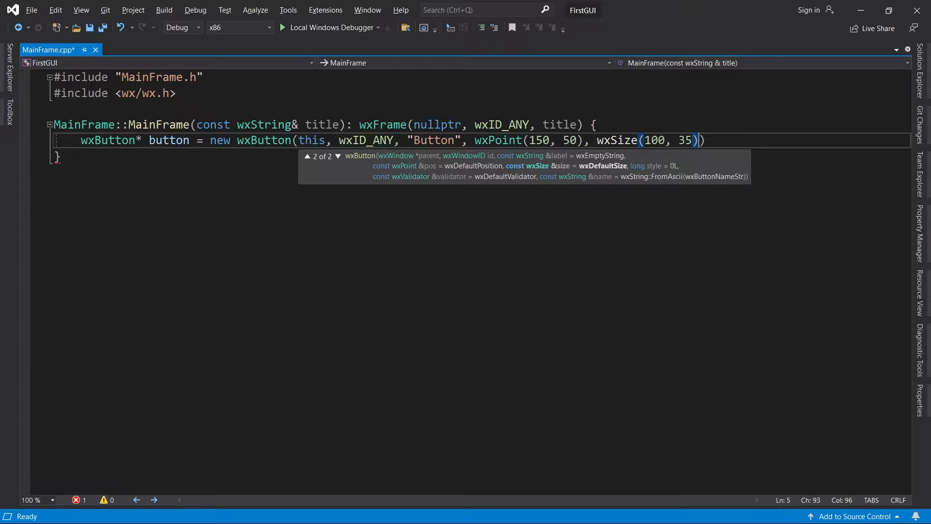
key("Backspace")
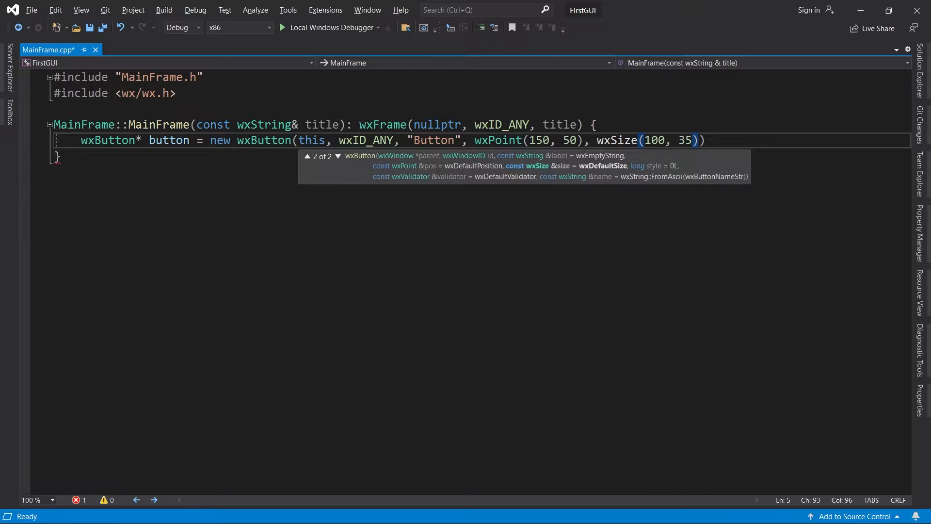
type(";")
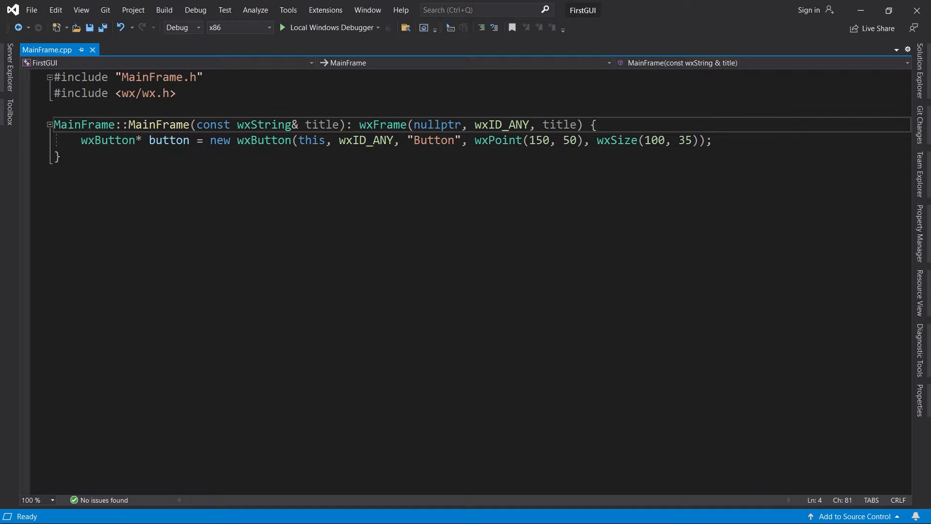
Create a wxPanel on the frame and make panel the button's parent.
type("wxPanel* p")
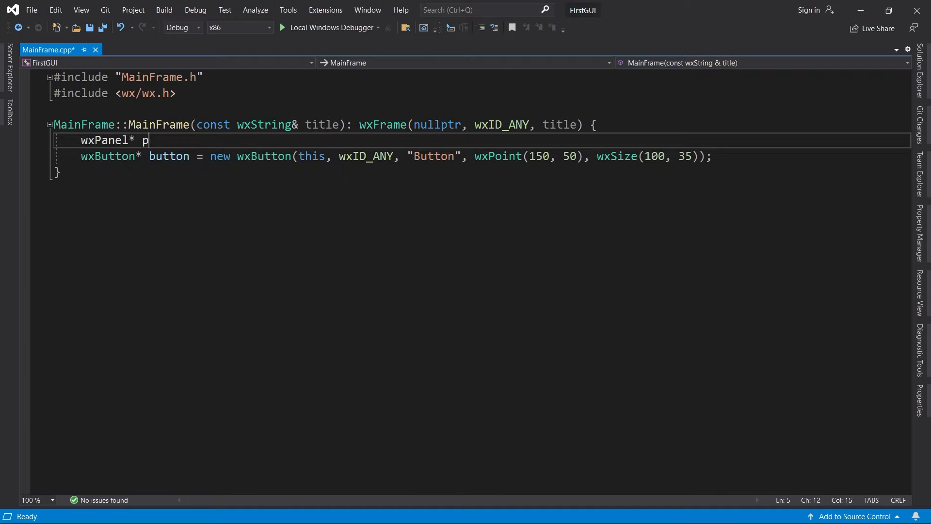
type("anel = new wxPanel(this);")
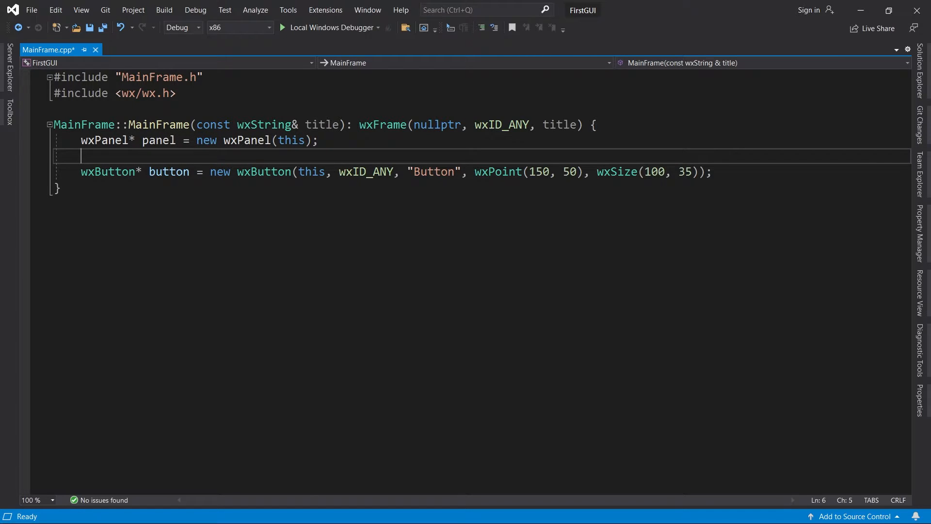
type("p")
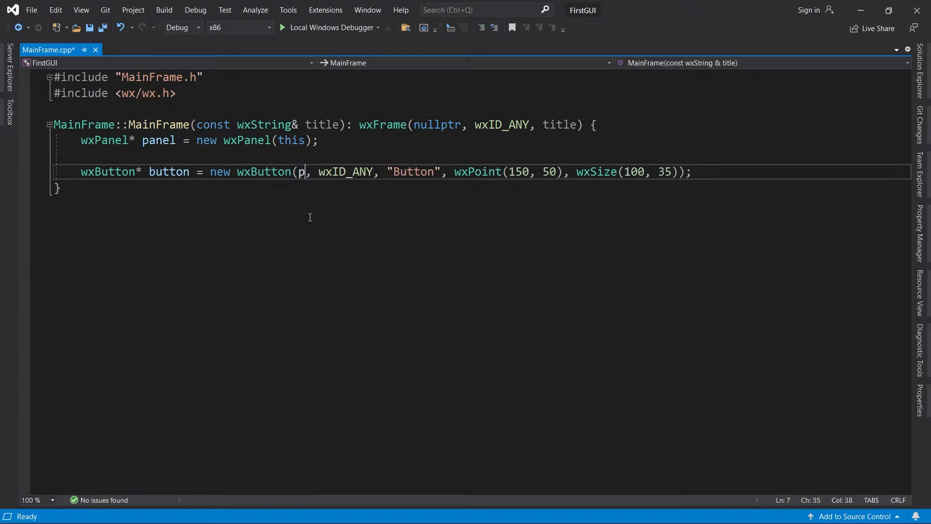
type("anel")
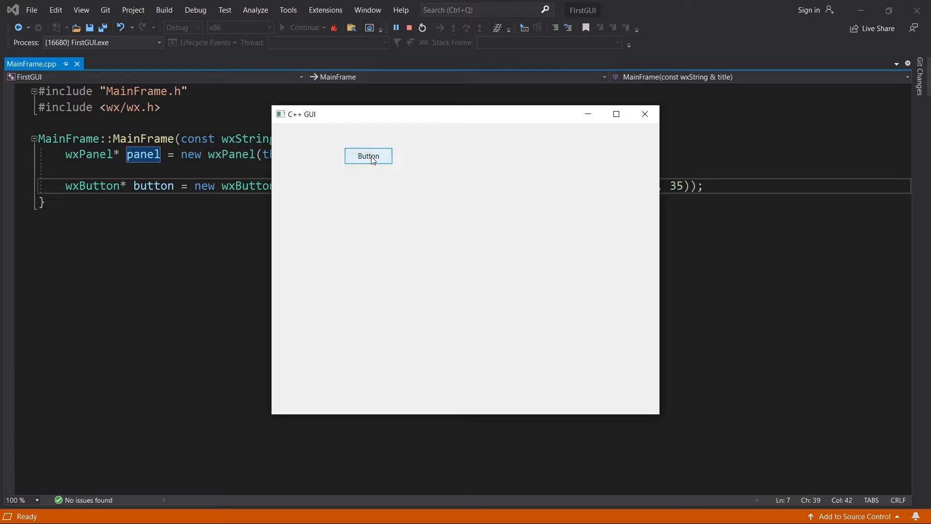
mouse_move(378, 184)
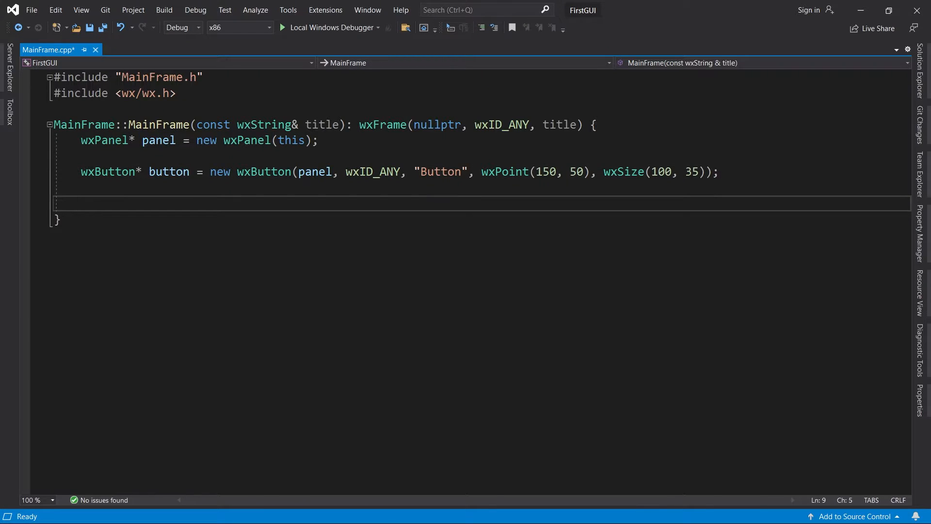
Add a wxCheckBox on the panel with wxID_ANY, its label, and wxPoint(550, 55).
type("w")
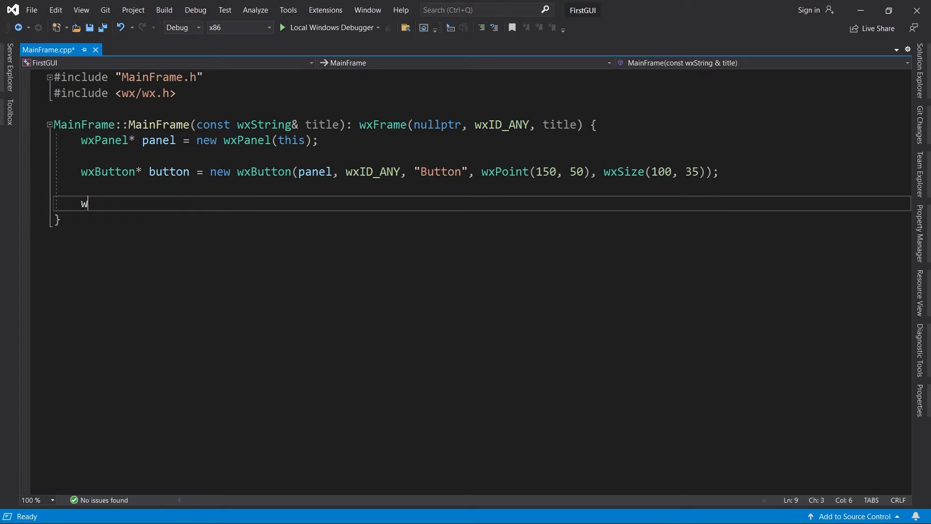
type("xCheckBox* check")
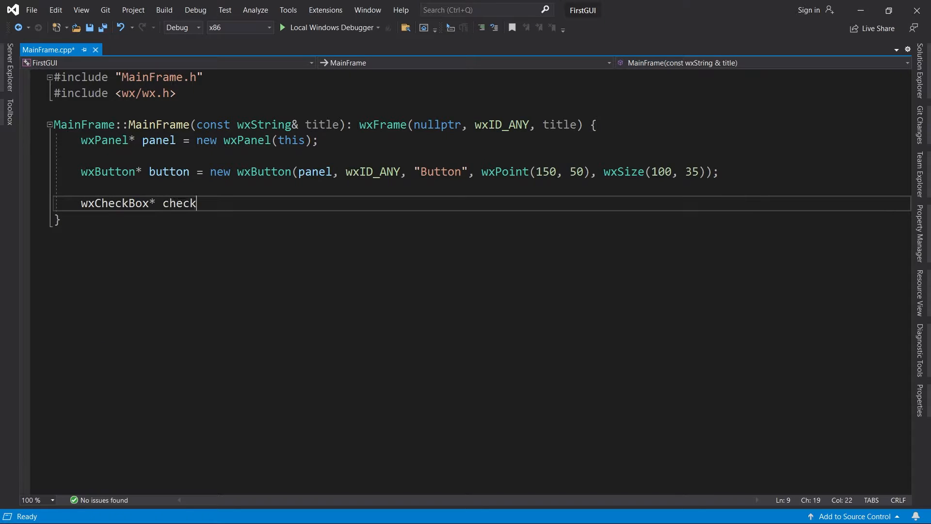
type("Box = new wxCheck")
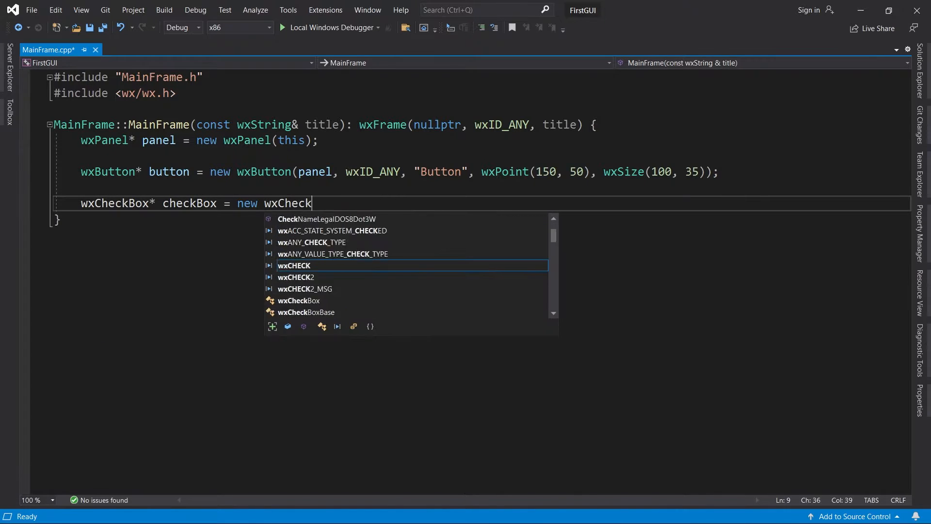
type("Box(")
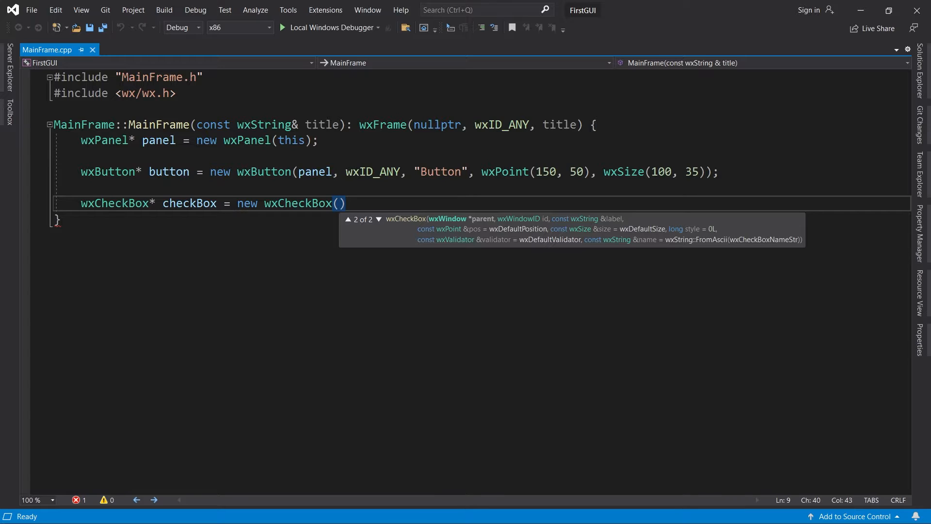
type("panel, wx")
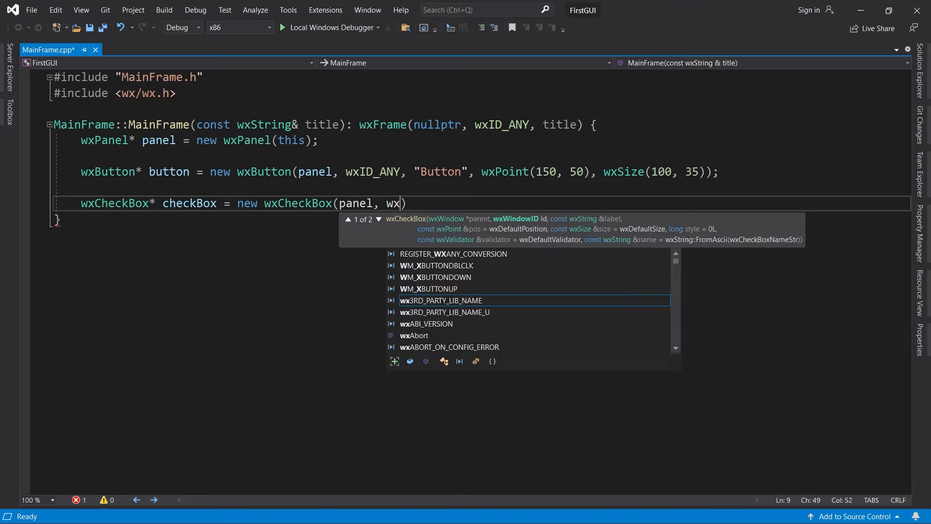
type("ID_ANY,")
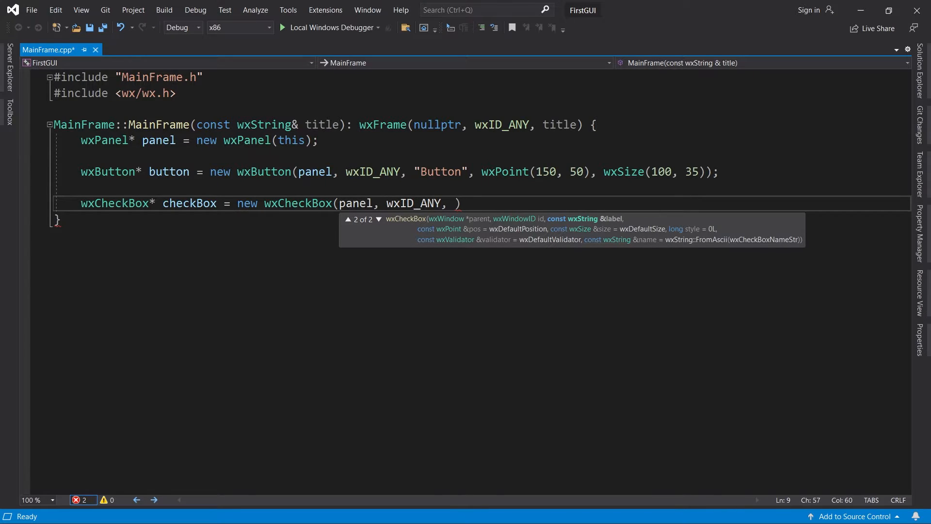
type("\"\"")
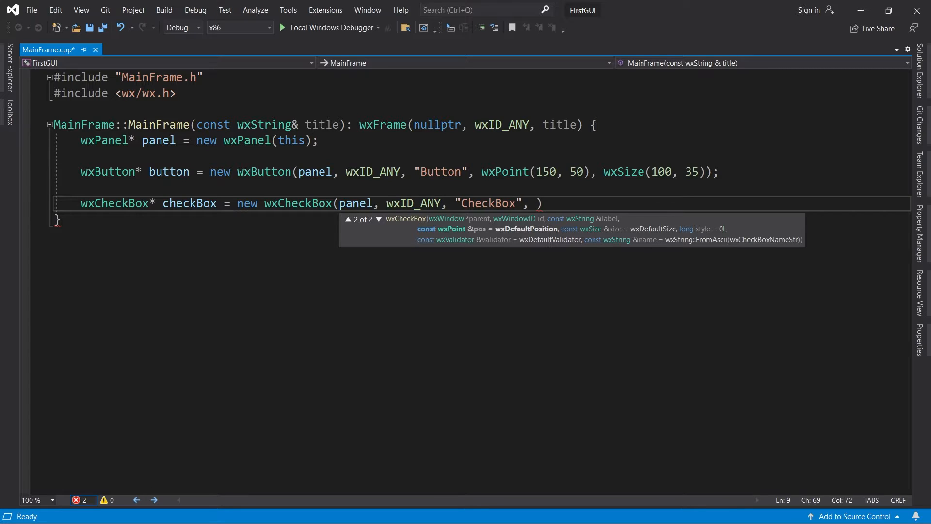
type("wxPoint")
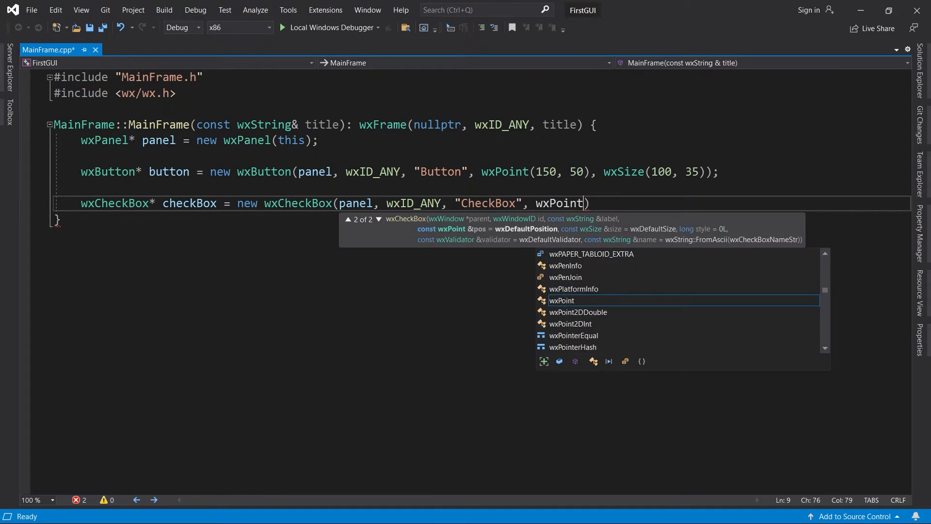
type("(550, 55")
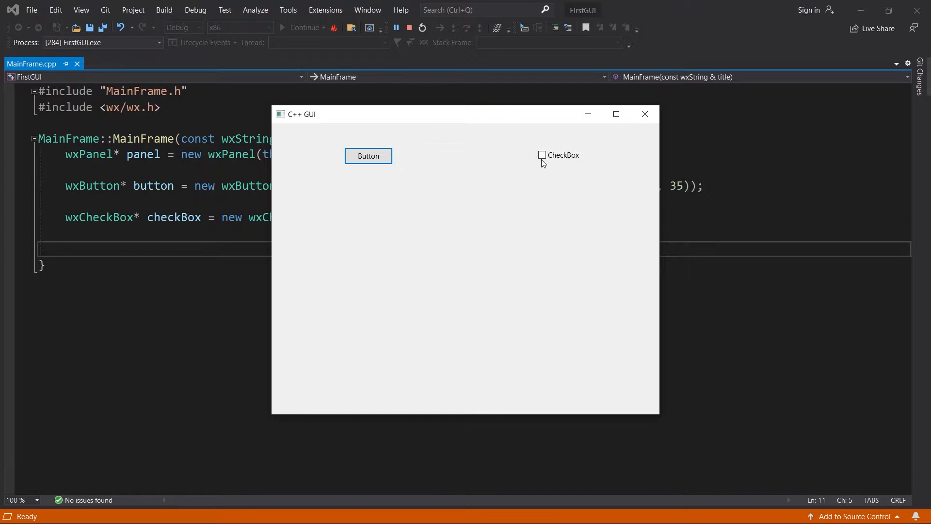
Tick and untick the CheckBox in the running app to confirm it works.
left_click(542, 156)
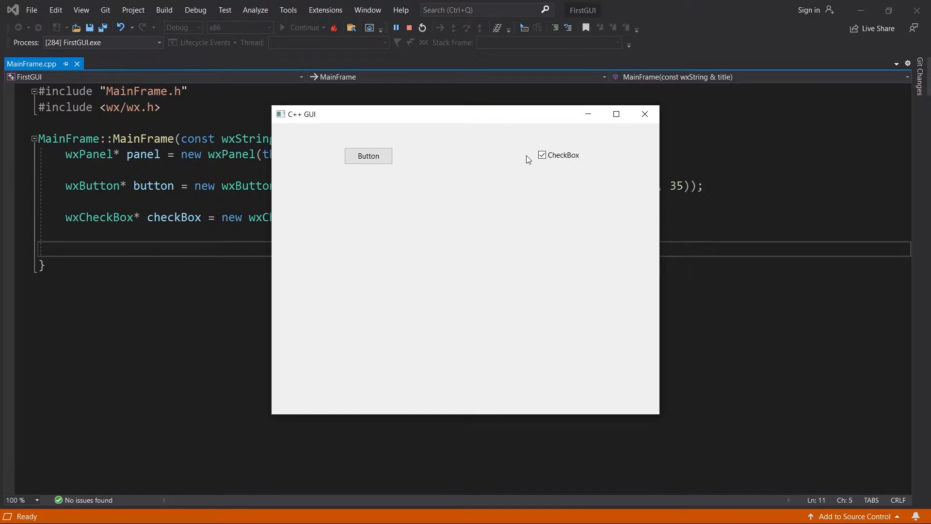
left_click(541, 155)
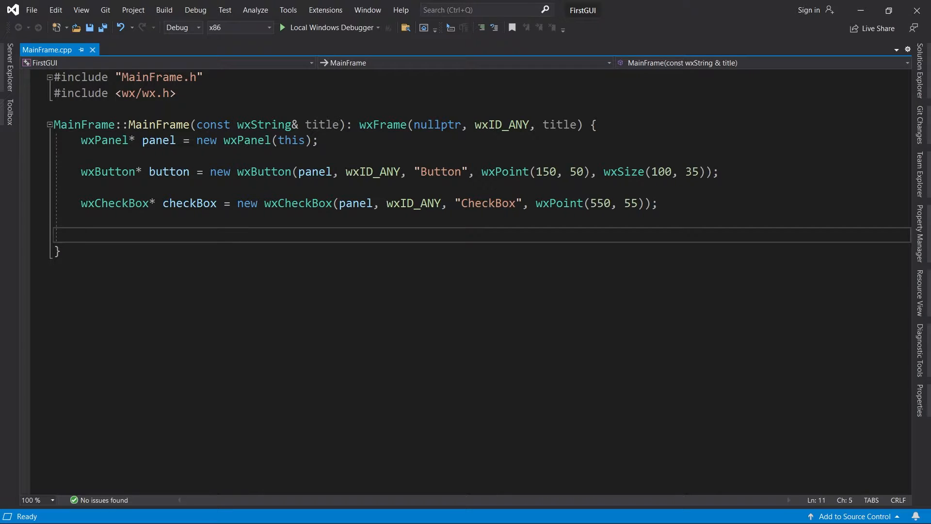
Add a wxStaticText "StaticText - NOT editable" at wxPoint(120, 150) and run the app to view it.
type("wxStaticText* staticText")
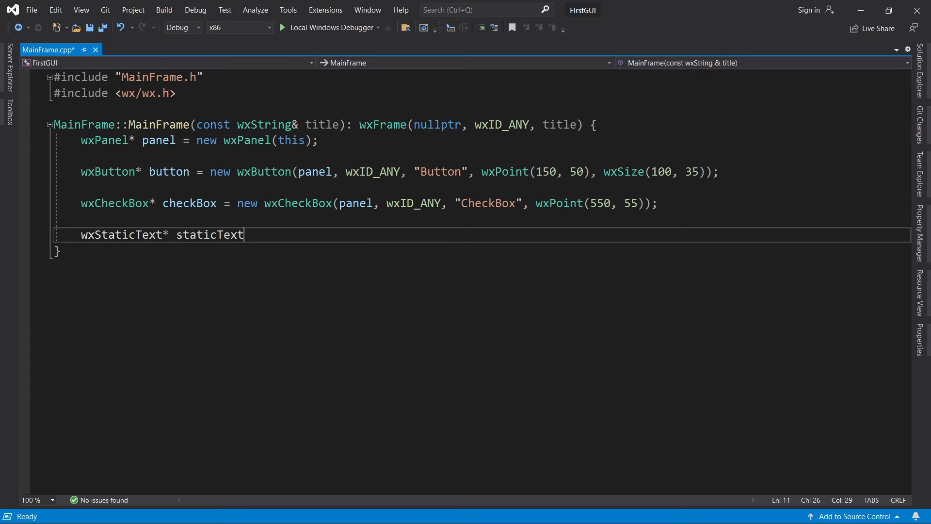
type("= new wxStatic")
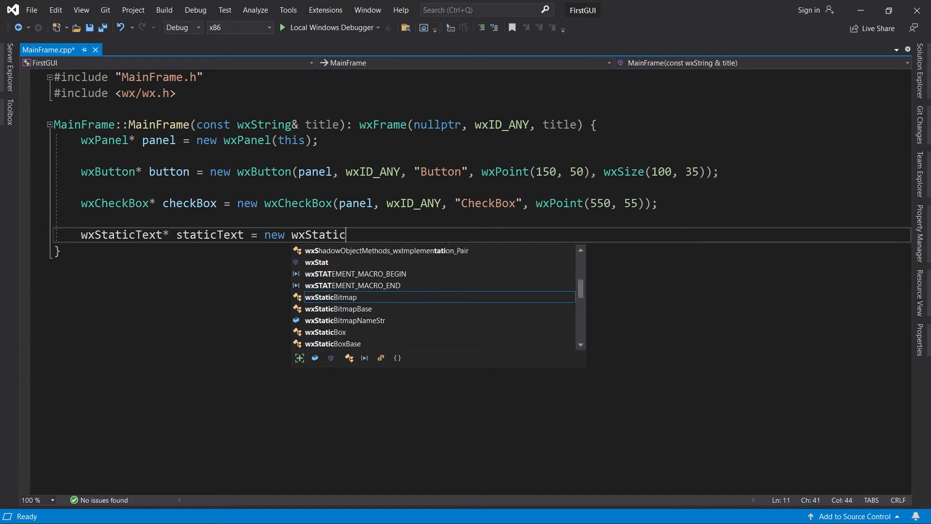
type("Text(panel, wxID")
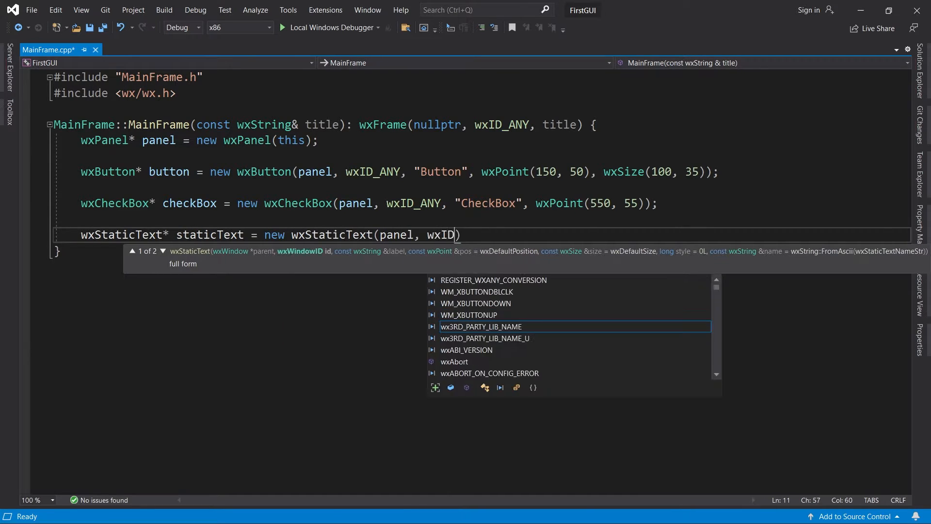
type("_ANY, \"Static")
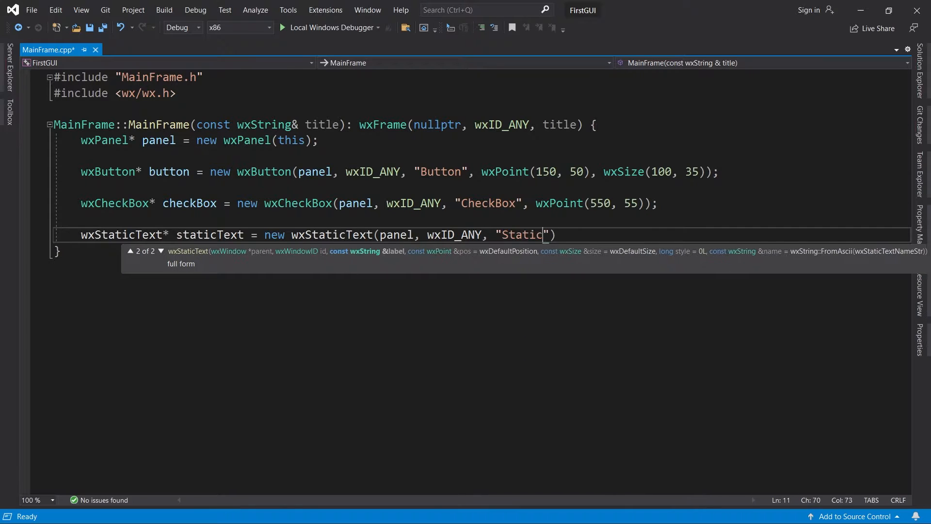
type("Text - NOT editab")
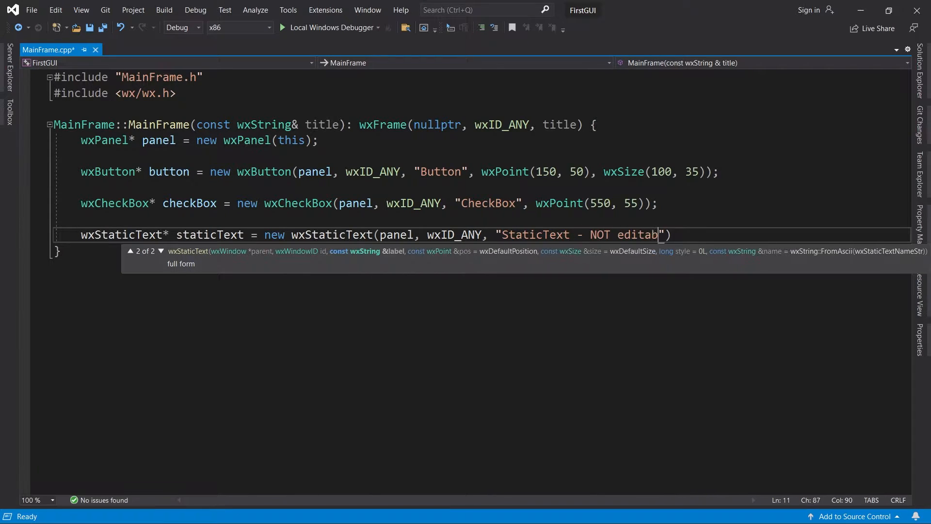
type("le\", wxPoint(120")
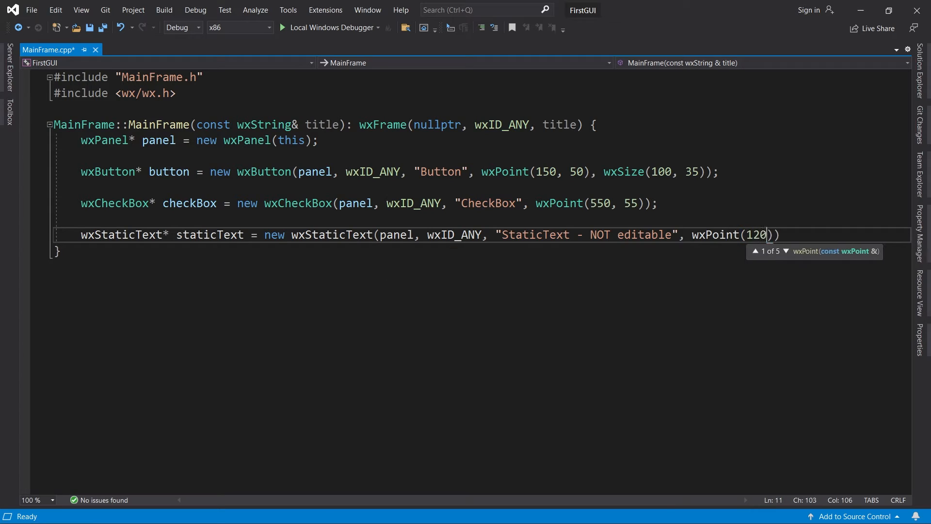
type(", 150));")
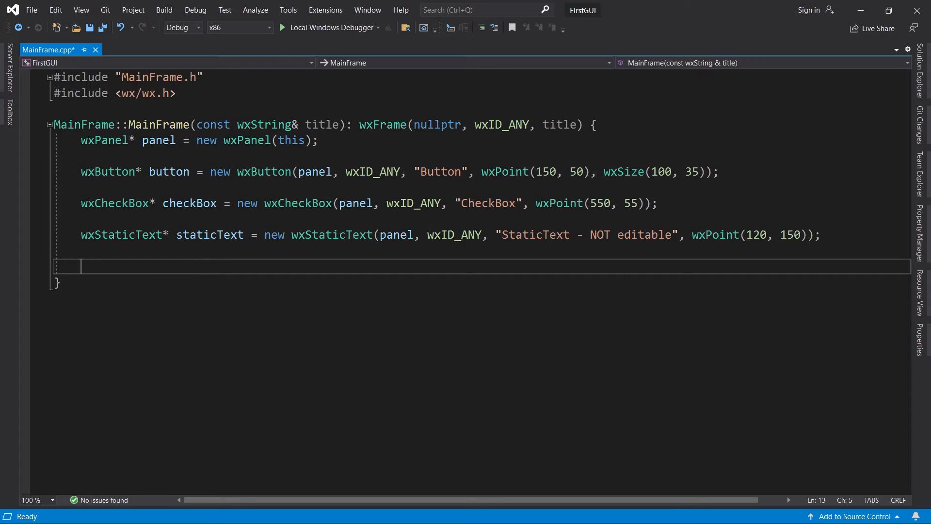
left_click(329, 27)
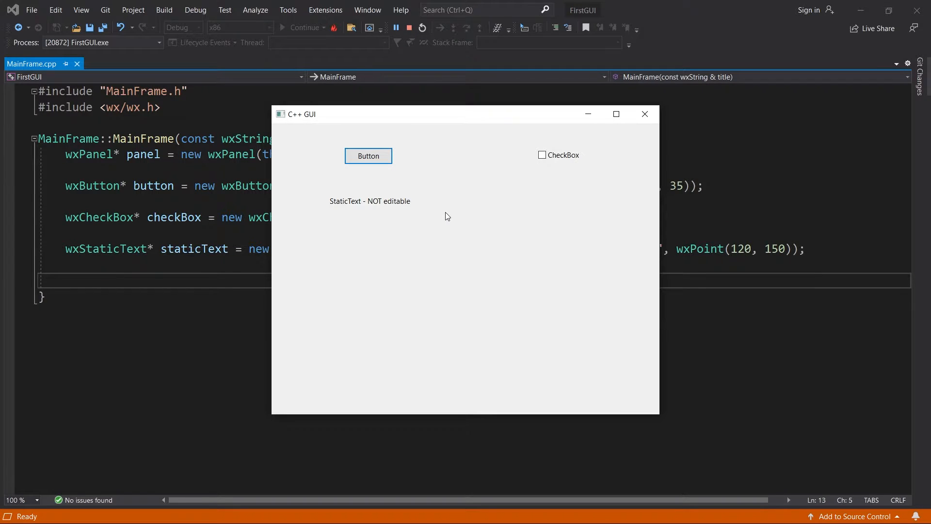
mouse_move(409, 204)
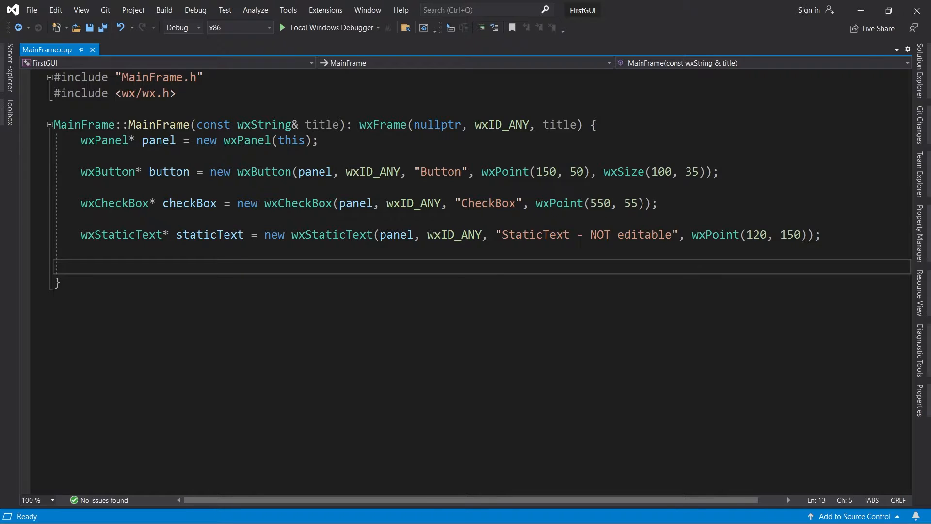
Add a wxTextCtrl "TextCtrl - editable" at wxPoint(500, 145) with wxSize(200, -1).
type("wx")
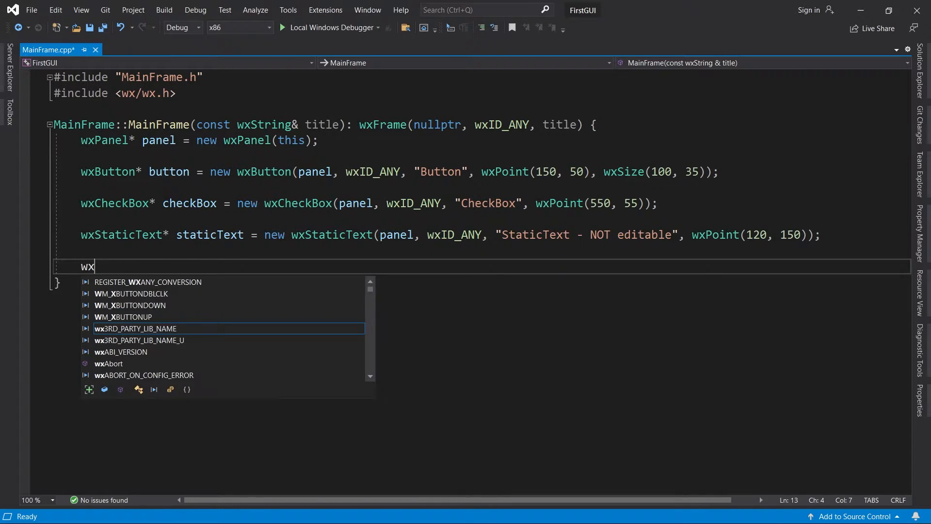
type("xTextCtrl* text")
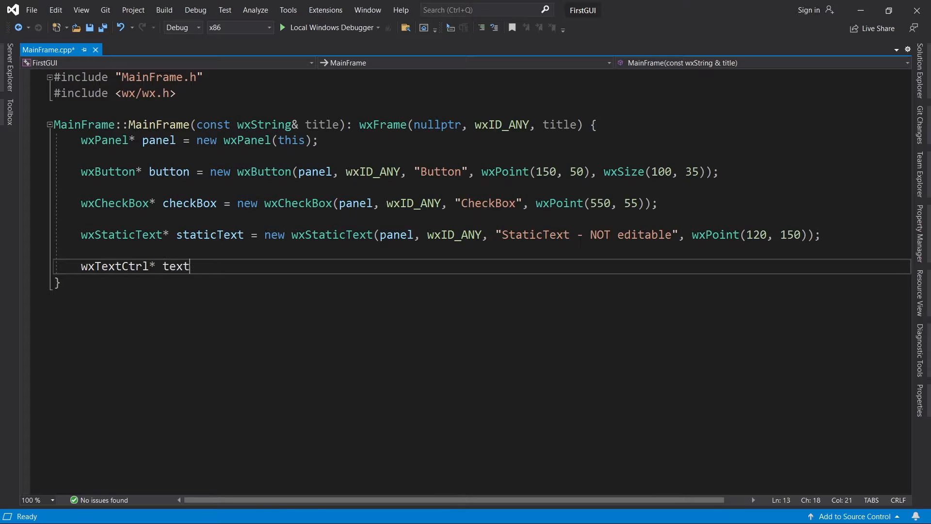
type("Ctrl = new wxTextCtrl(panel, w")
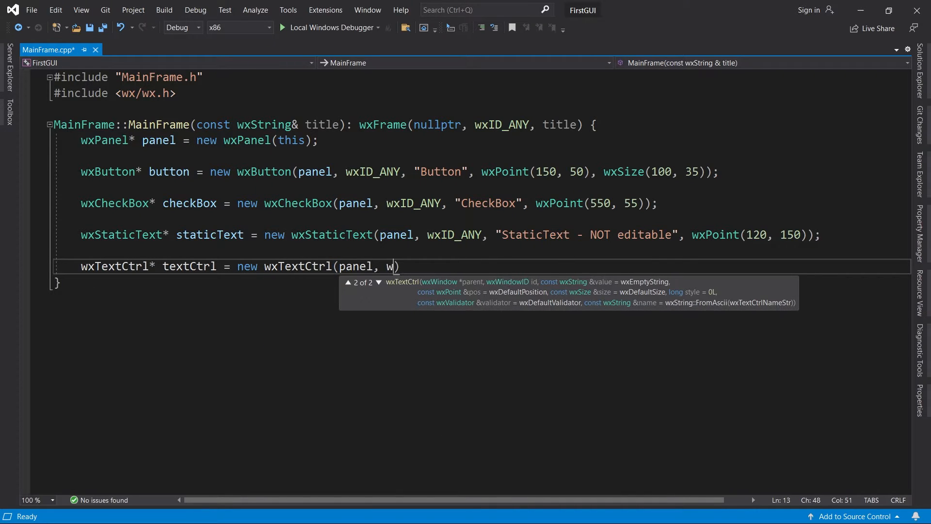
type("xID_ANY,")
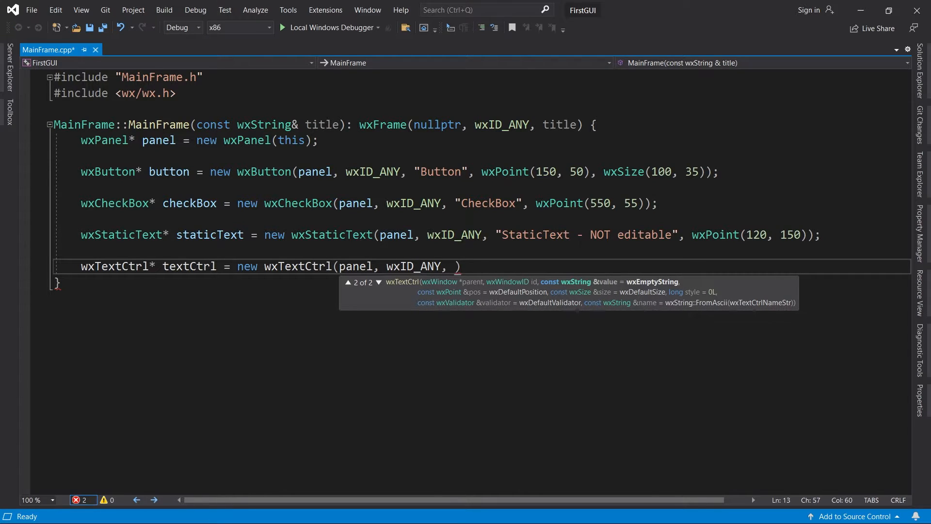
type("\"TextCtrl - \"")
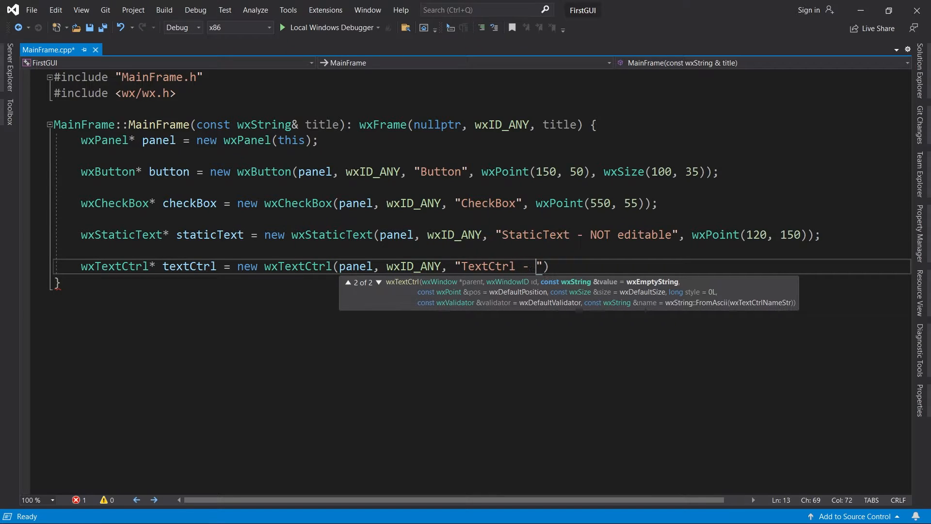
type("editable\", wxP")
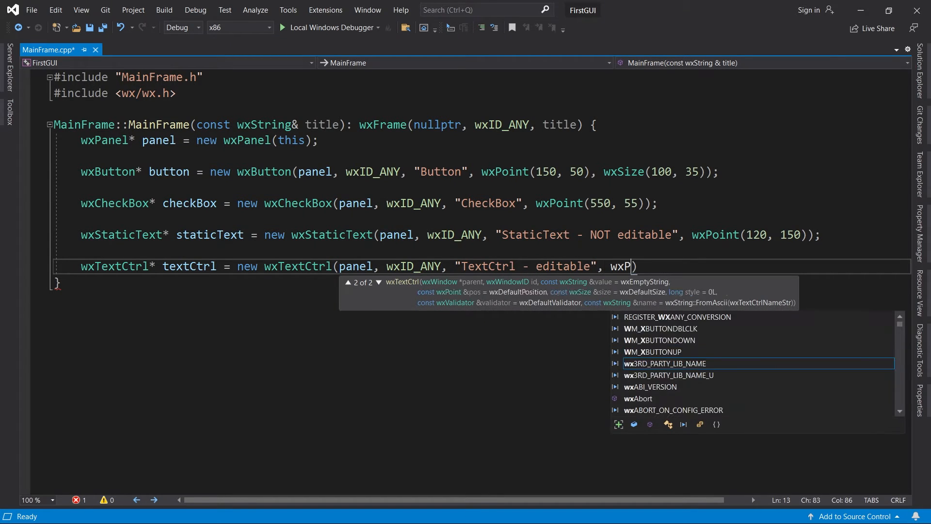
type("oint(500, 145")
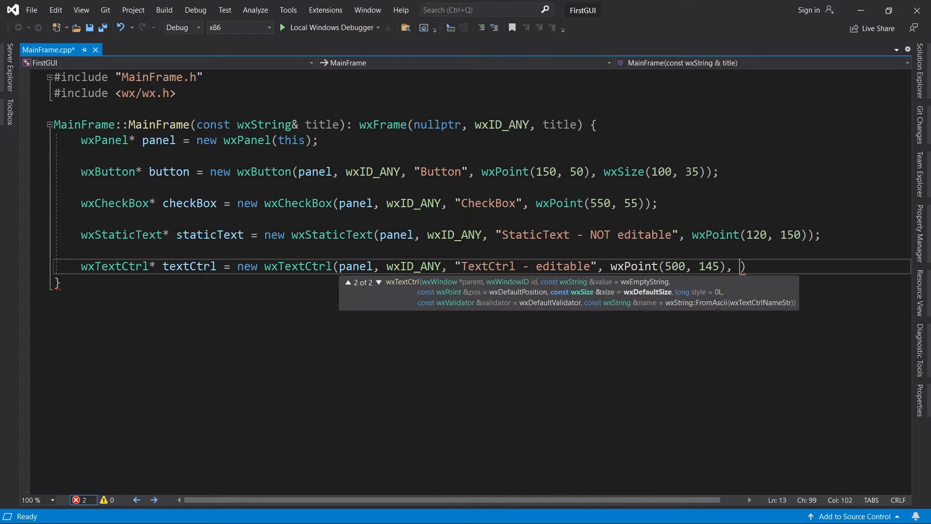
type("wxSize")
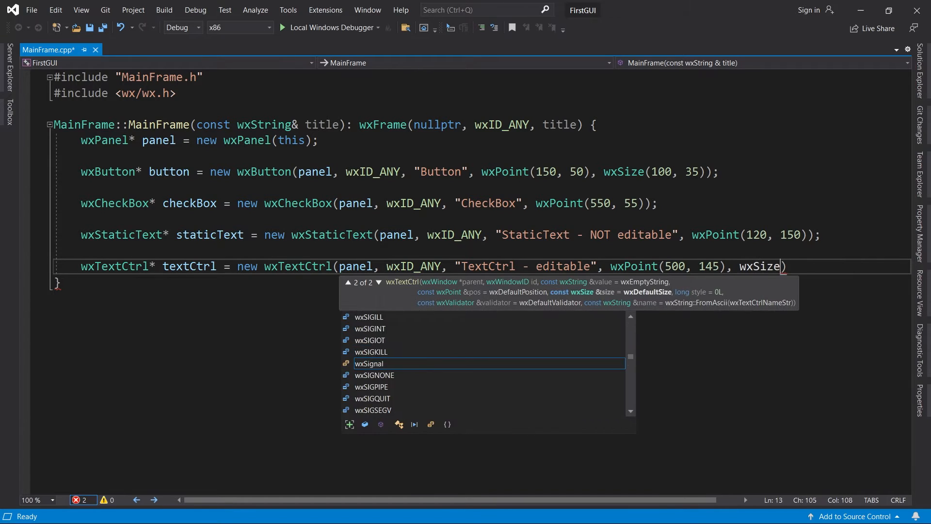
type("(200, -1));")
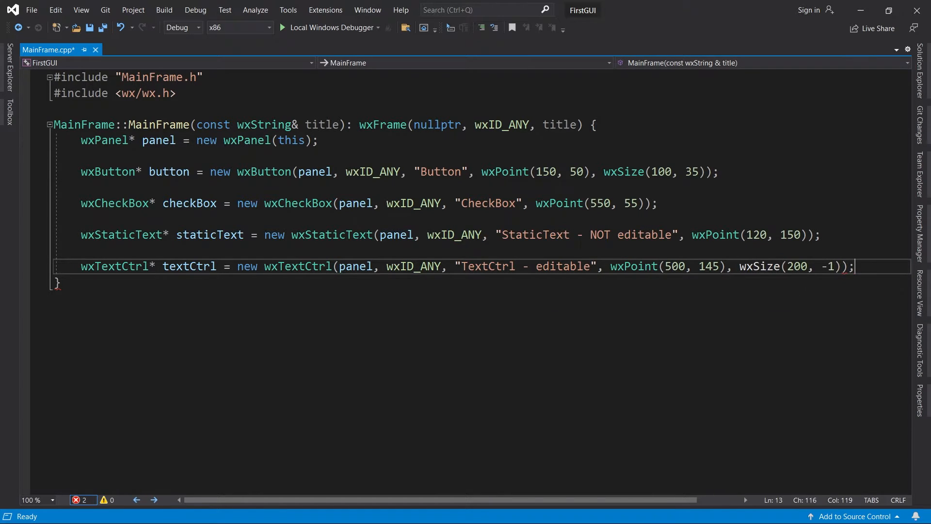
key("Enter")
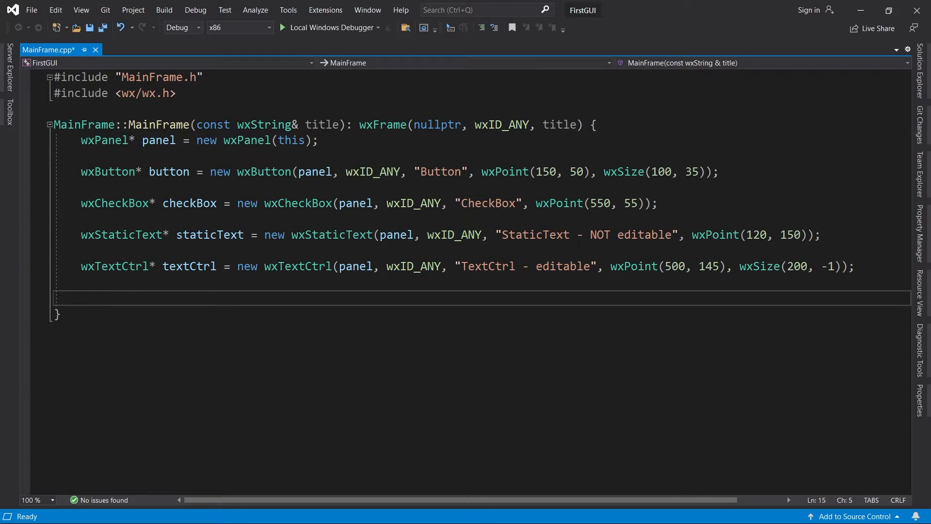
Run the app and replace the text field's contents with "I can edit this".
left_click(330, 27)
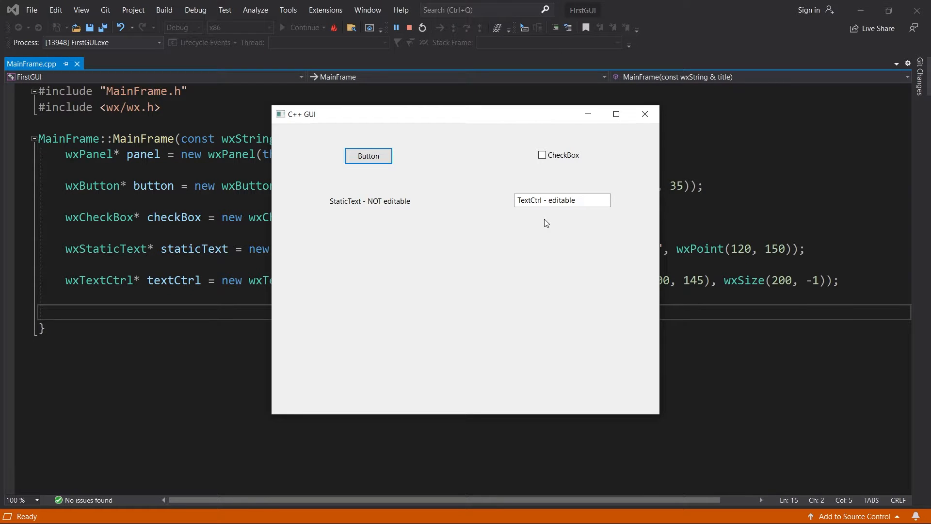
triple_click(562, 200)
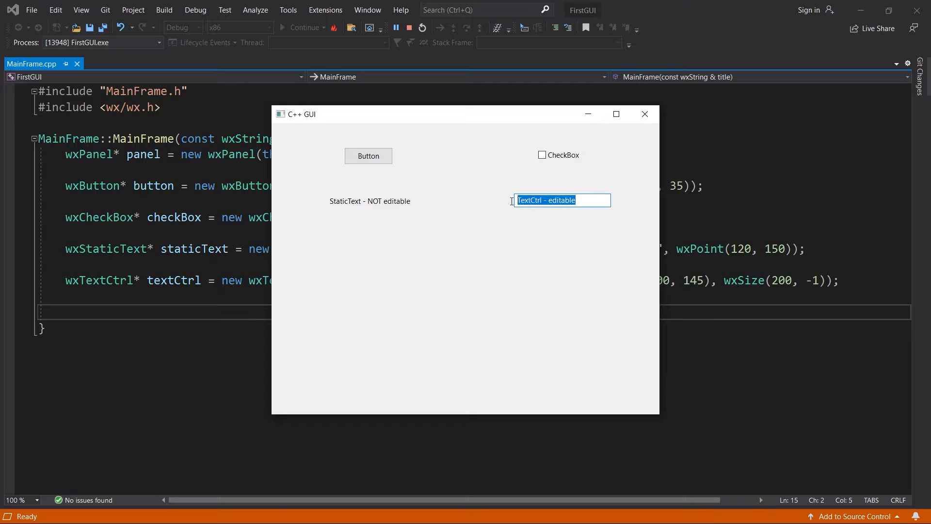
key("Delete")
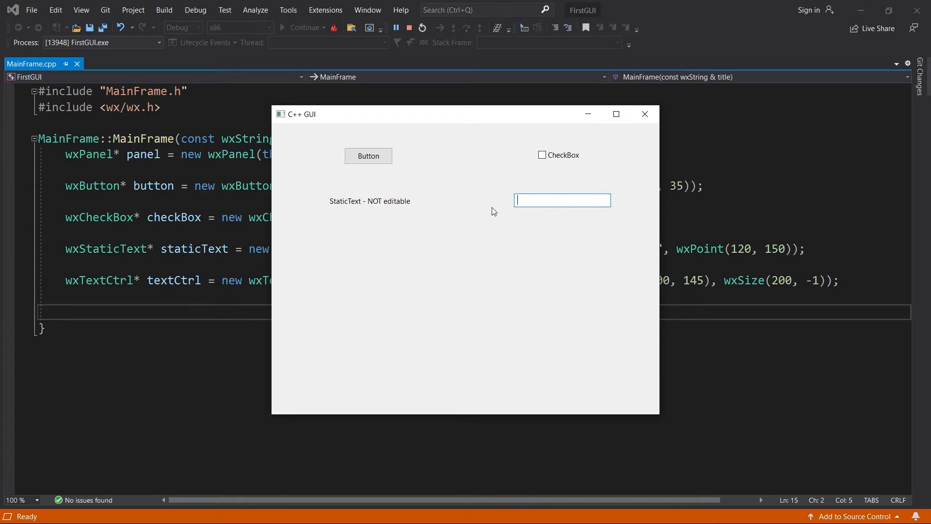
type("I can edit this")
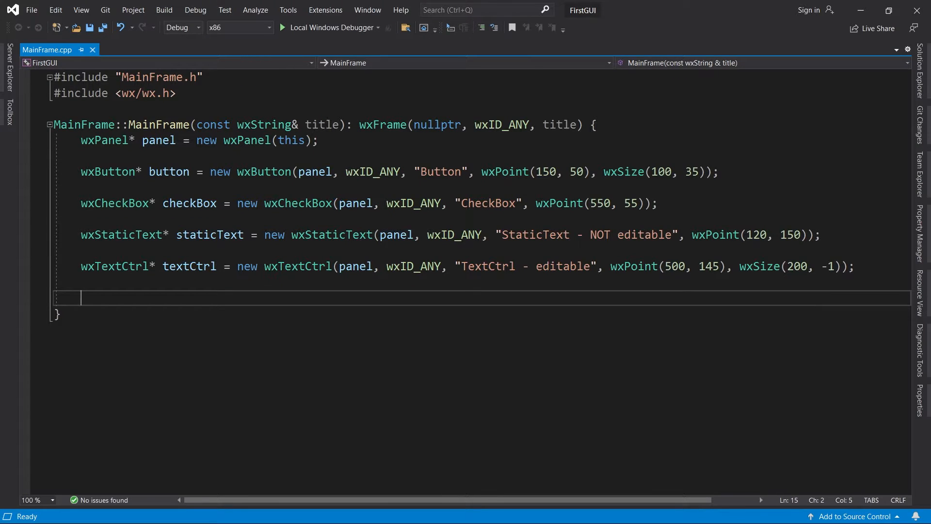
Add a wxSlider with value 25, range 0–100, at wxPoint(100, 250), wxSize(200, -1).
type("wxSlider")
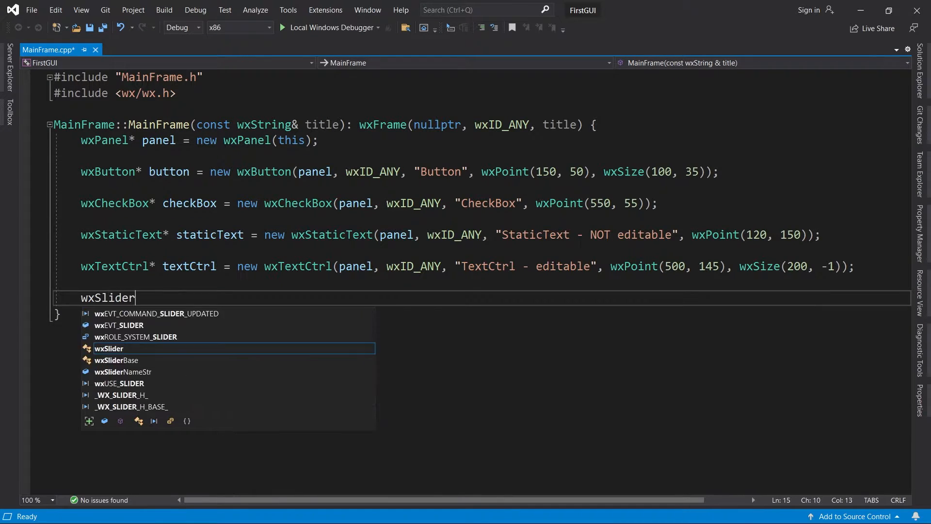
type("* slider = new wx")
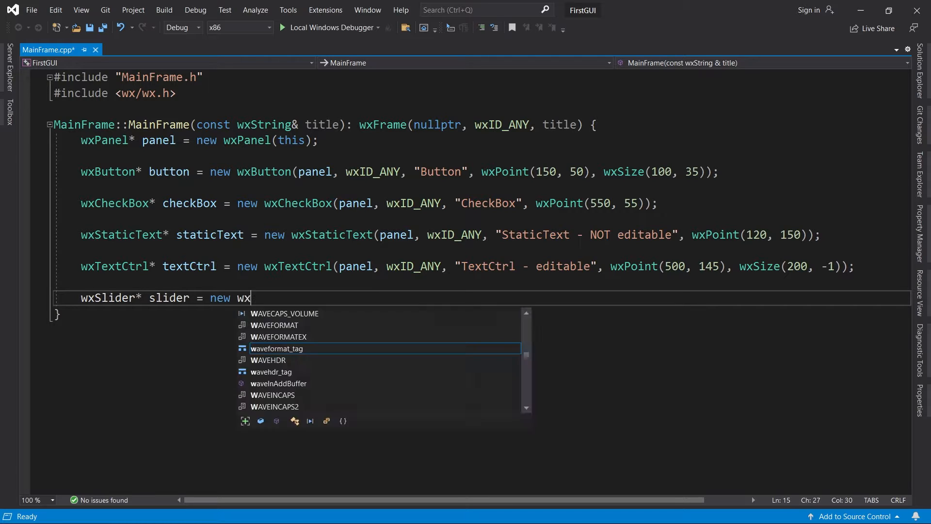
type("Slider(panel,")
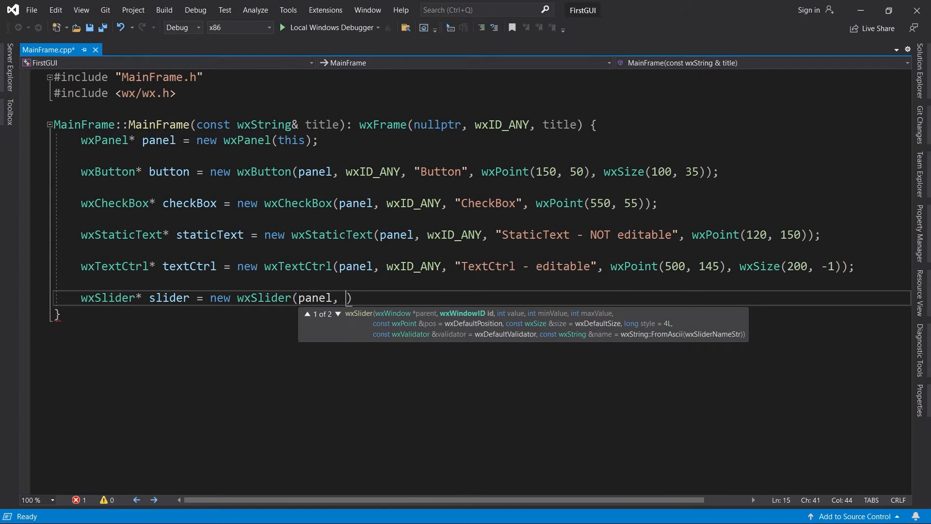
type("wxID_ANY,")
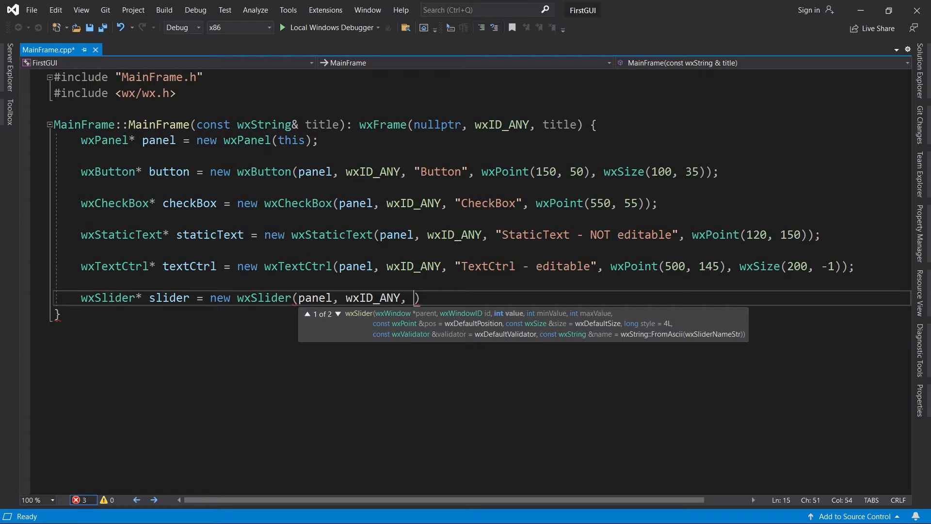
type("25, 0,")
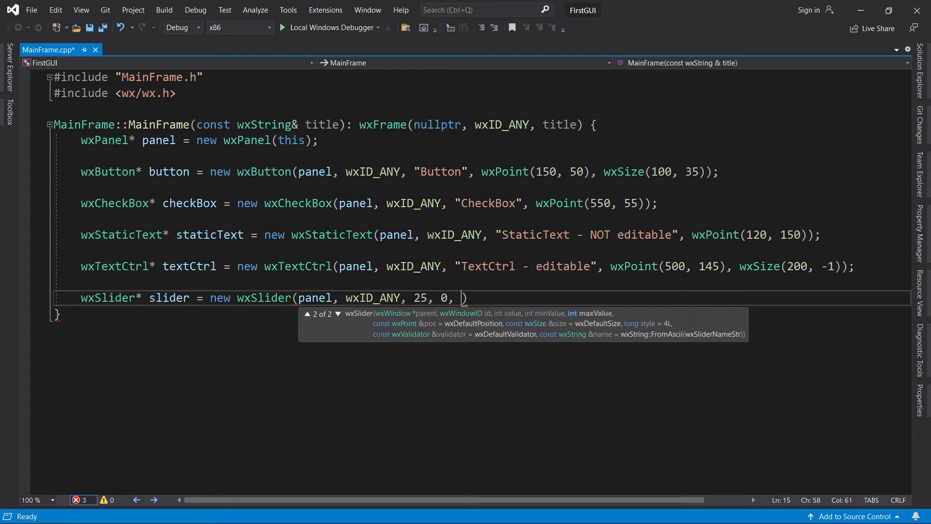
type("100, wxPoint")
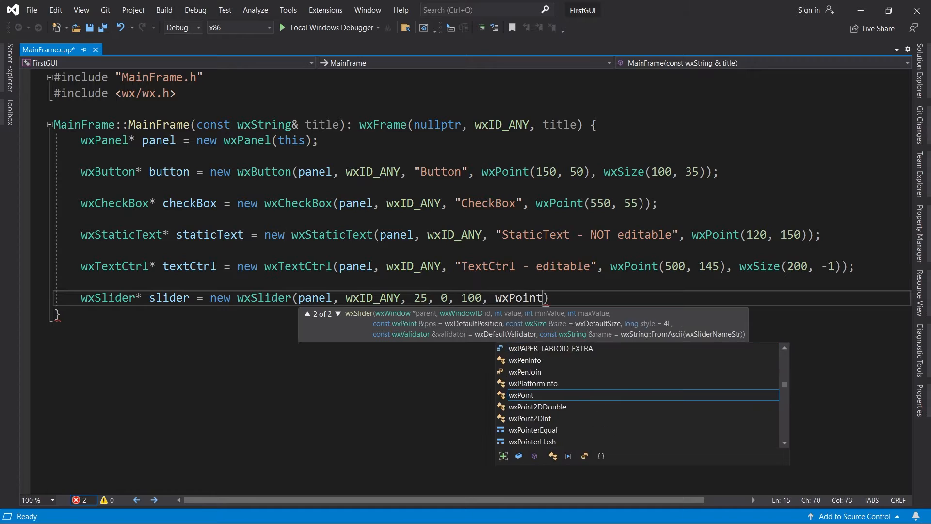
type("(100, 250),")
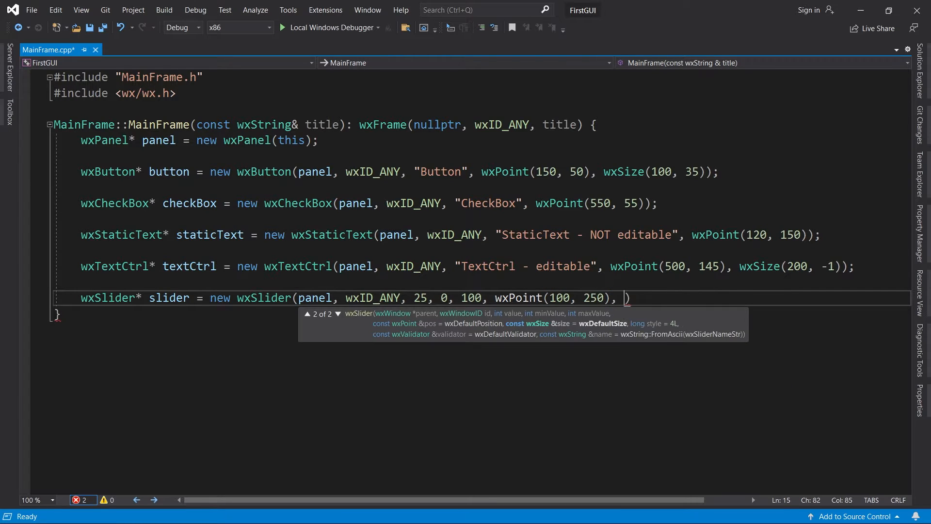
type("wxSize(200,")
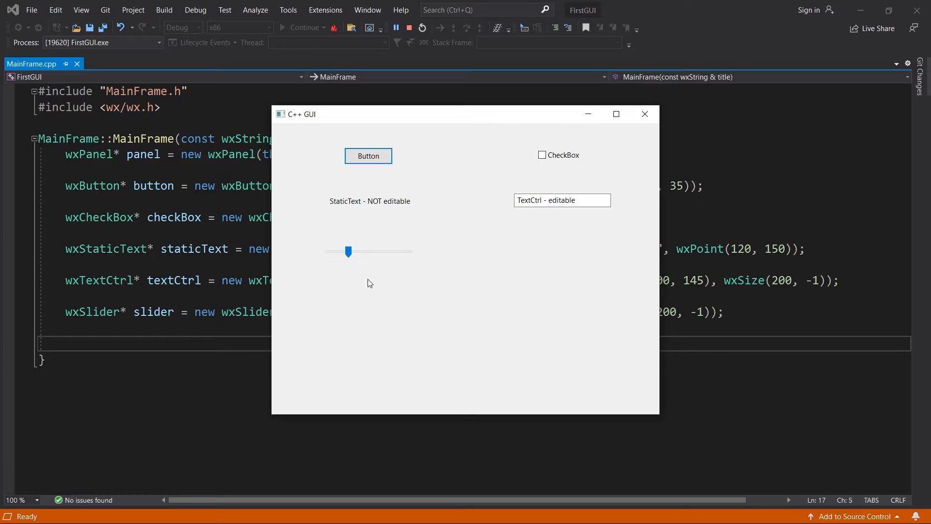
Drag the slider thumb to new values in the running app window.
left_click_drag(348, 252, 381, 253)
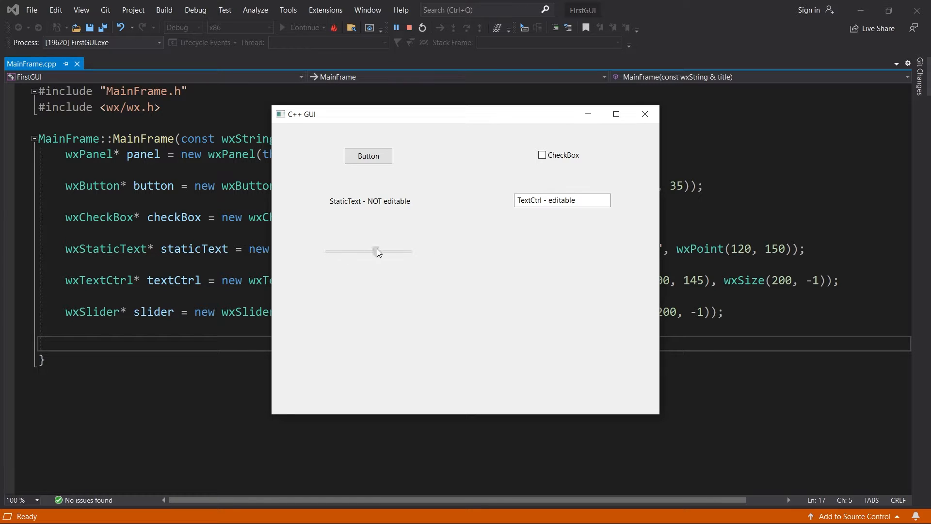
left_click_drag(376, 251, 401, 251)
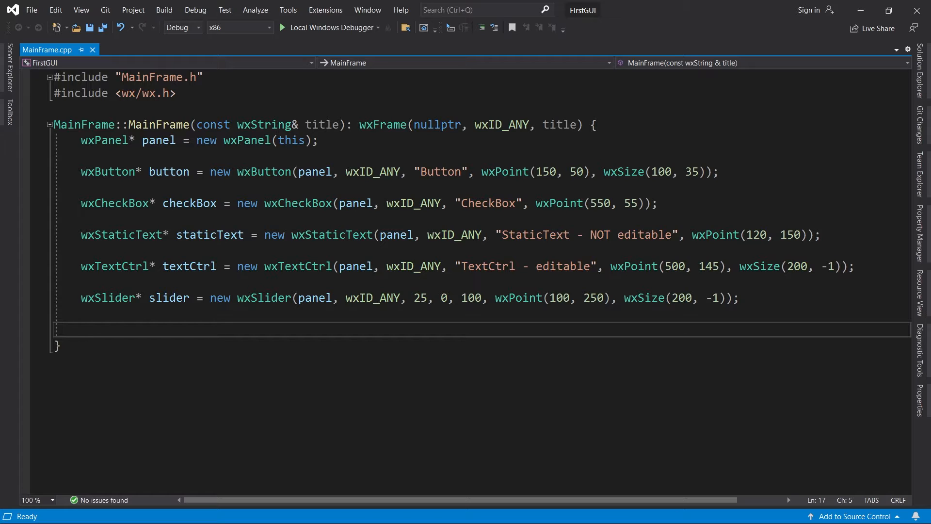
Add a wxGauge with range 100 at wxPoint(500, 255), wxSize(200, -1) on the panel.
type("W")
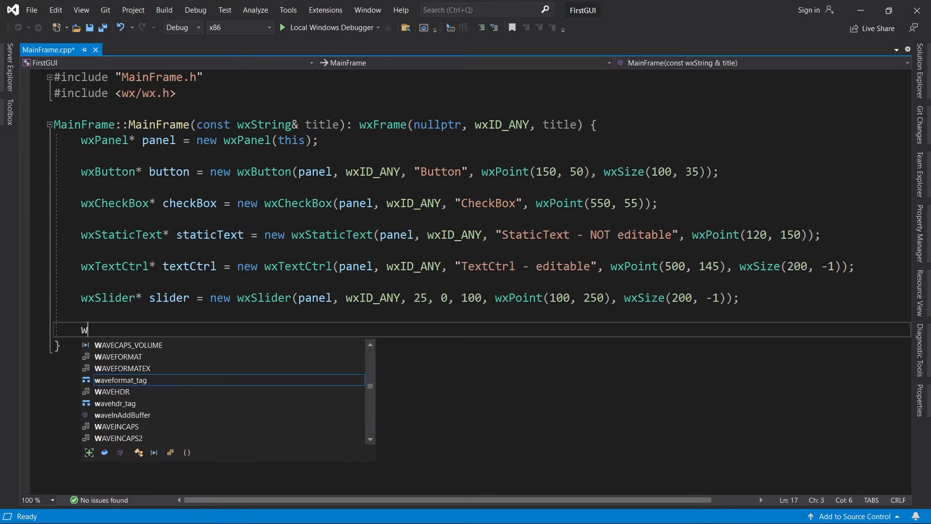
type("xGauge* gauge =")
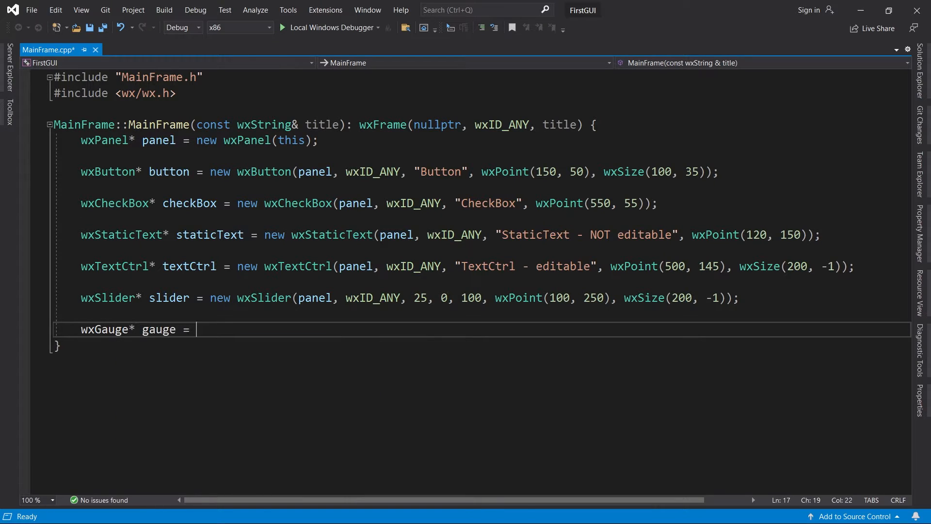
type("new wxGauge(panel, wxID_ANY,")
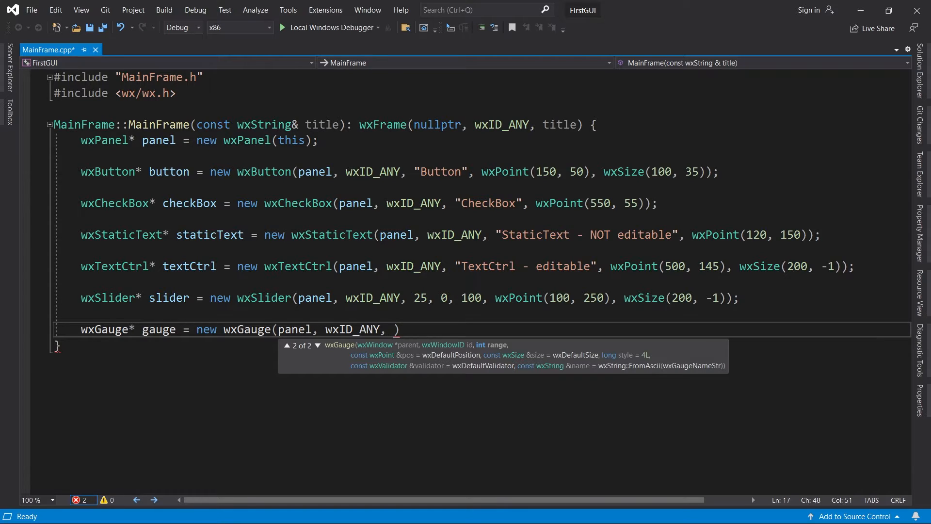
type("100,")
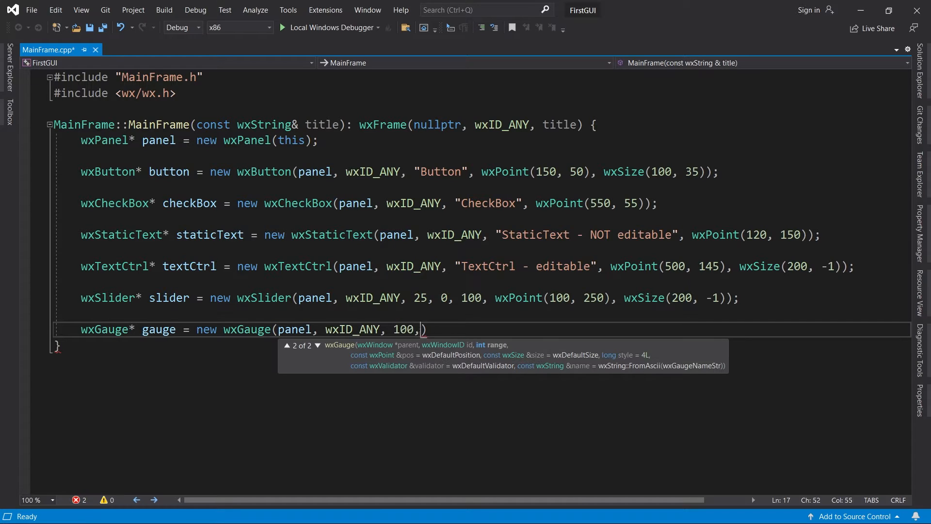
type("wxPoint(500,")
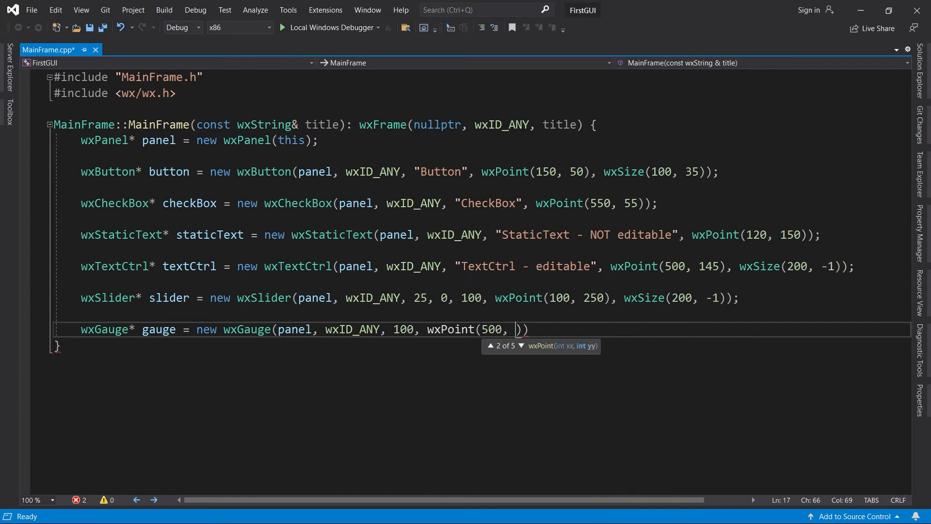
type("255), wxSize(")
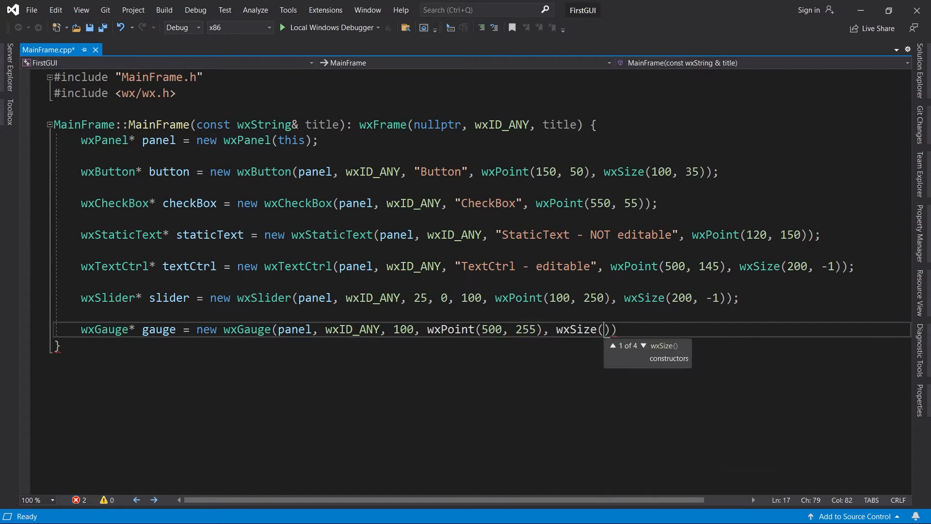
type("200, -1));")
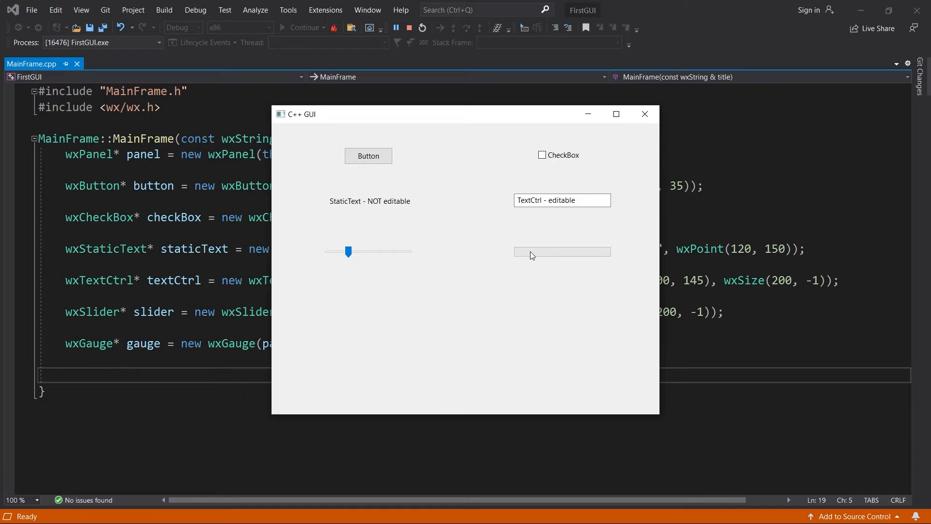
mouse_move(592, 288)
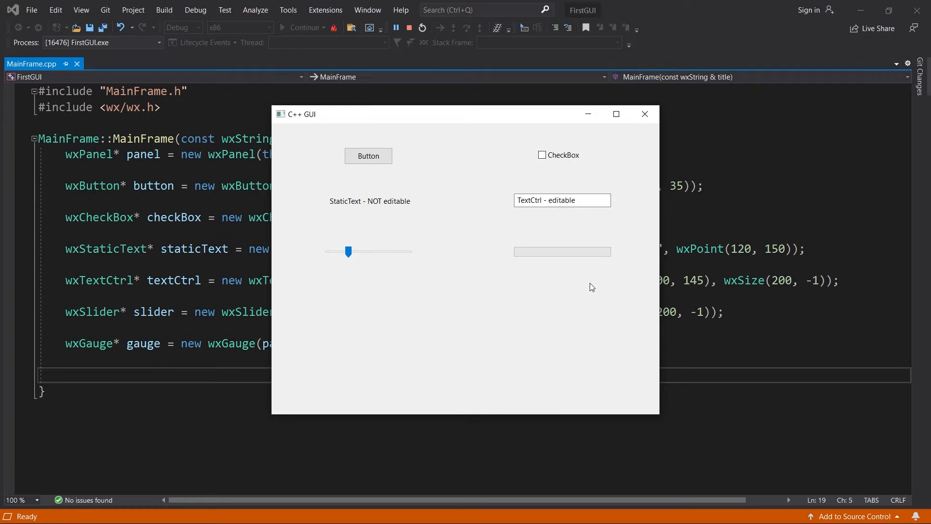
mouse_move(594, 283)
type("gauge->")
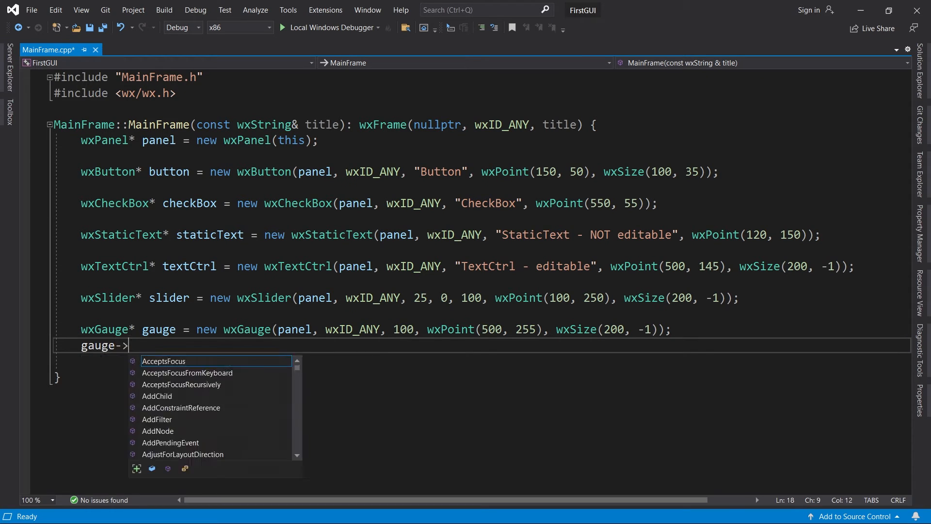
Add gauge->SetValue(50); so the gauge starts half filled, and save the file.
type("SetValue(50);")
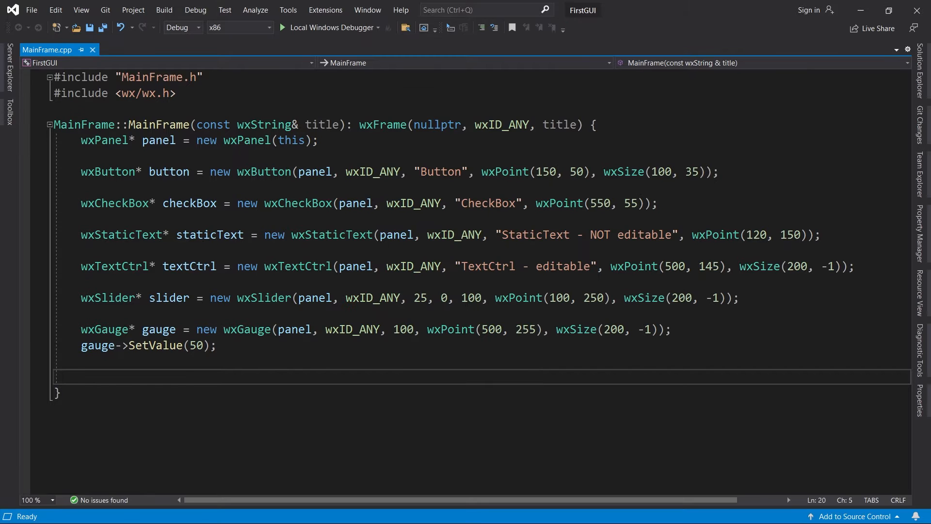
left_click(81, 377)
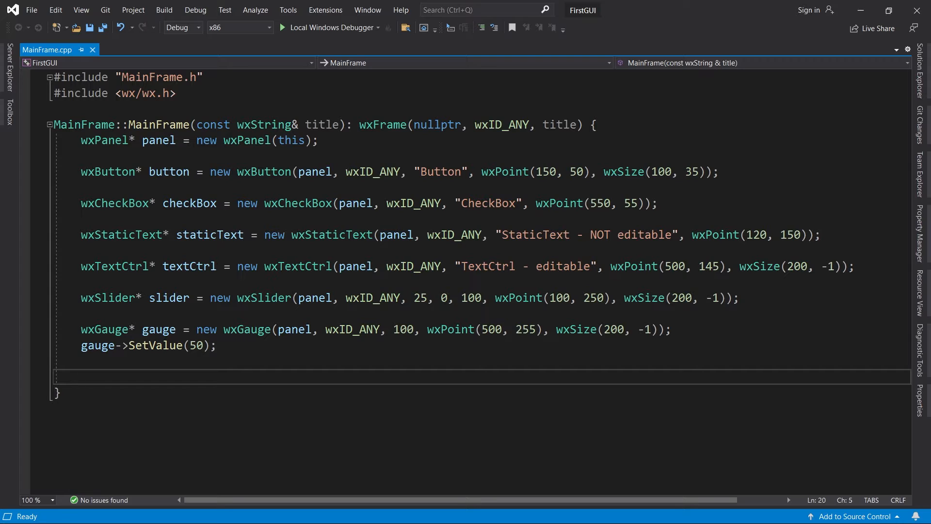
Declare a wxArrayString named choices holding Item A, Item B and Item C.
type("wxArrayString")
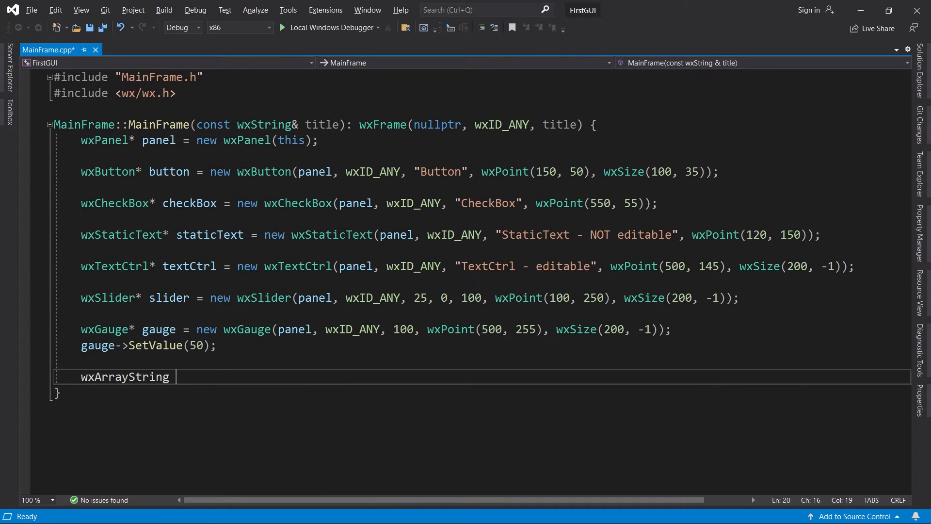
type("choices;")
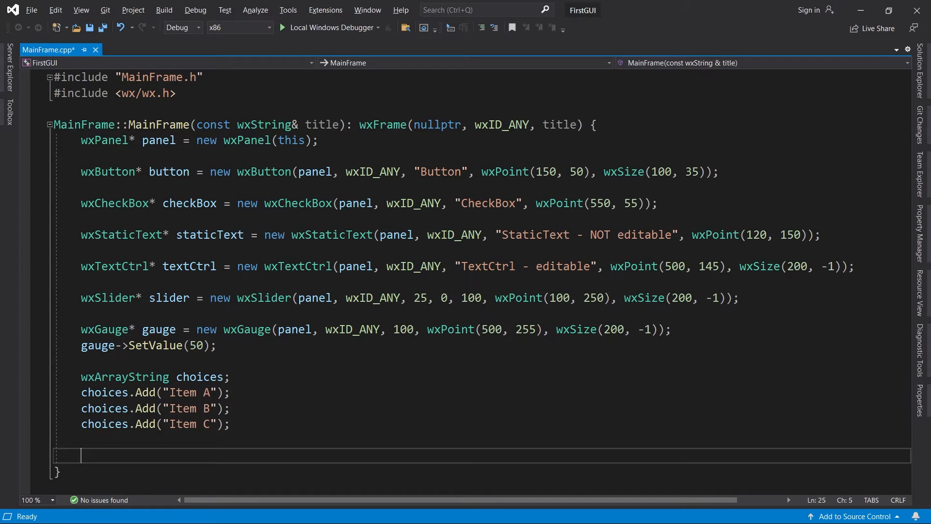
Create a wxChoice on the panel at wxPoint(150, 375), wxSize(100, -1), filled from choices.
type("WX")
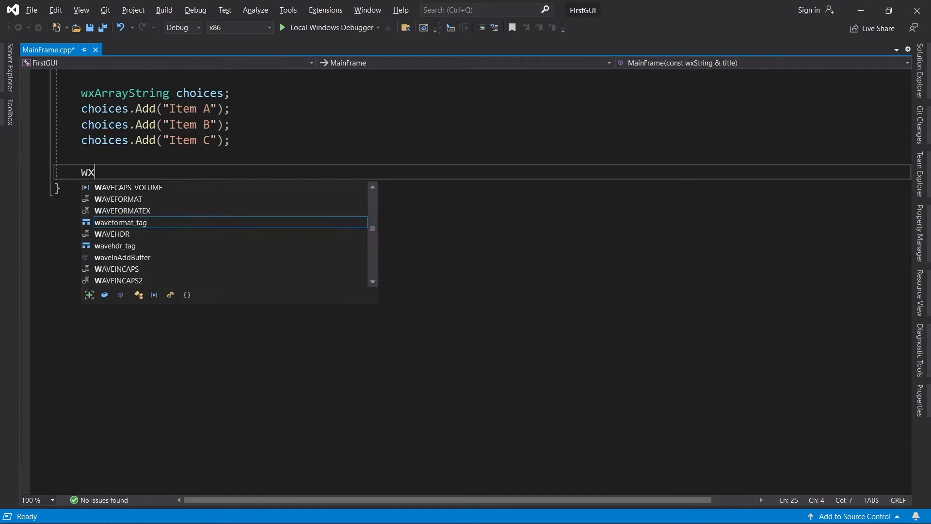
type("Choice* choice = new wxChoice")
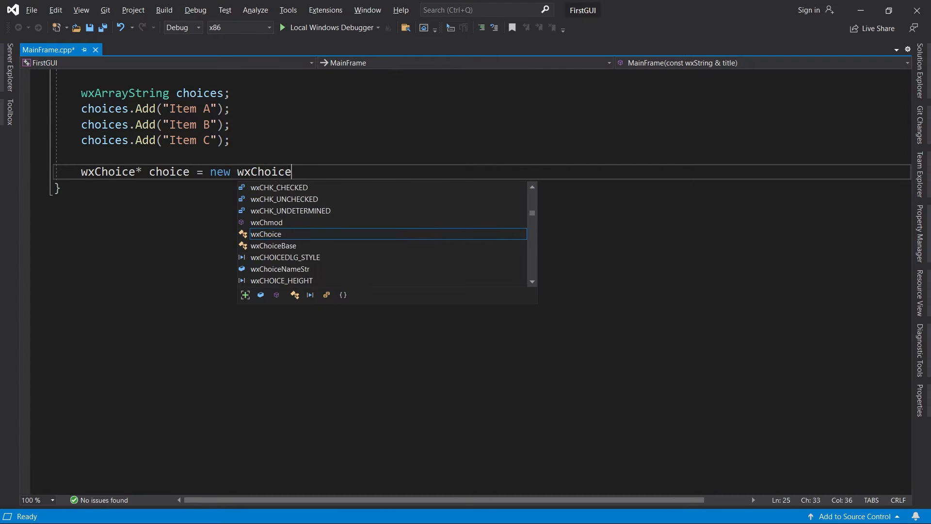
type("(panel, wxID_")
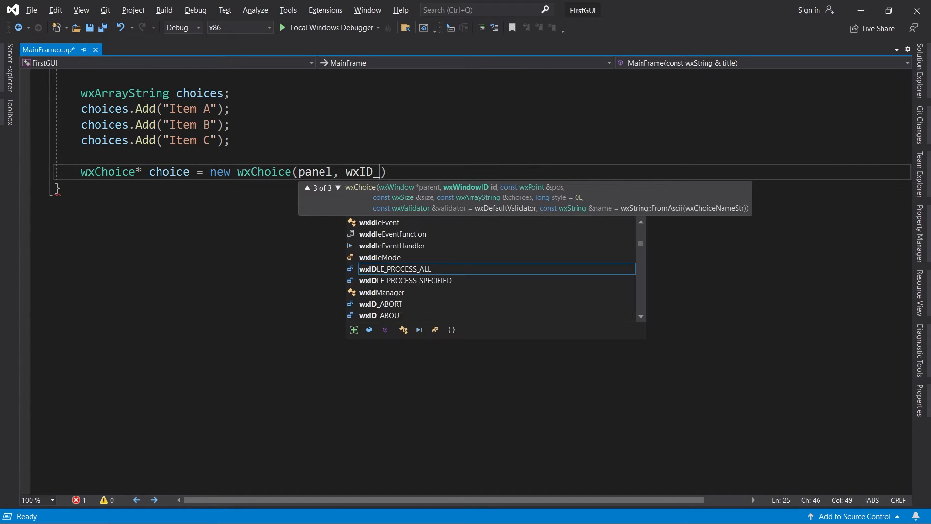
type("ANY, wxPoint")
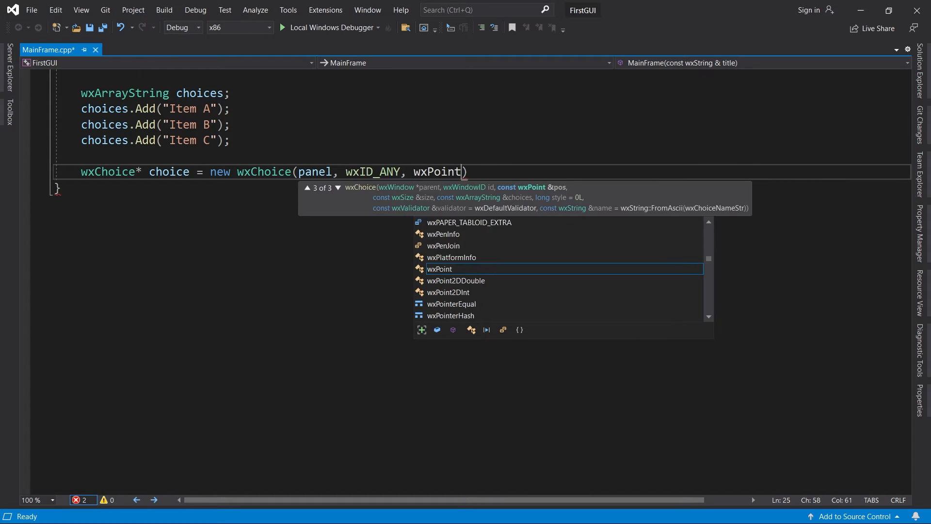
type("(150, 375), w")
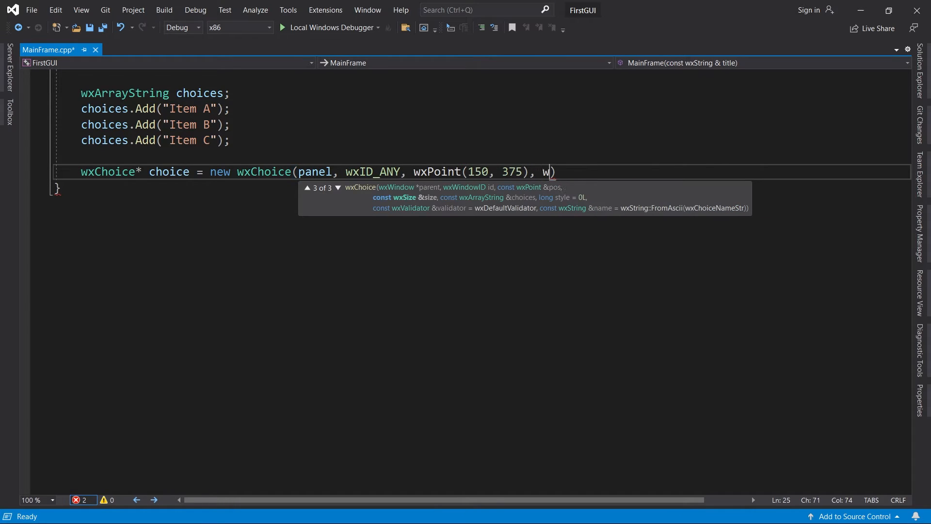
type("xSize(100, -1)")
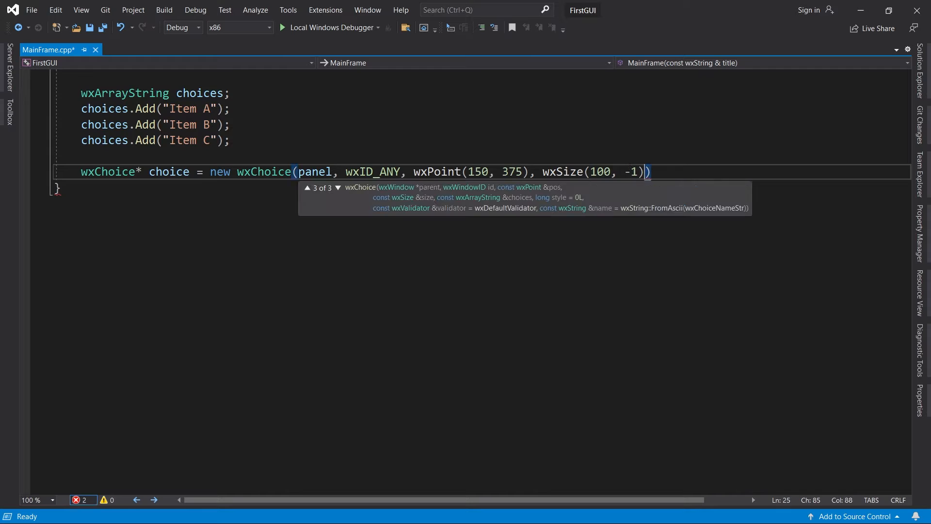
type(",")
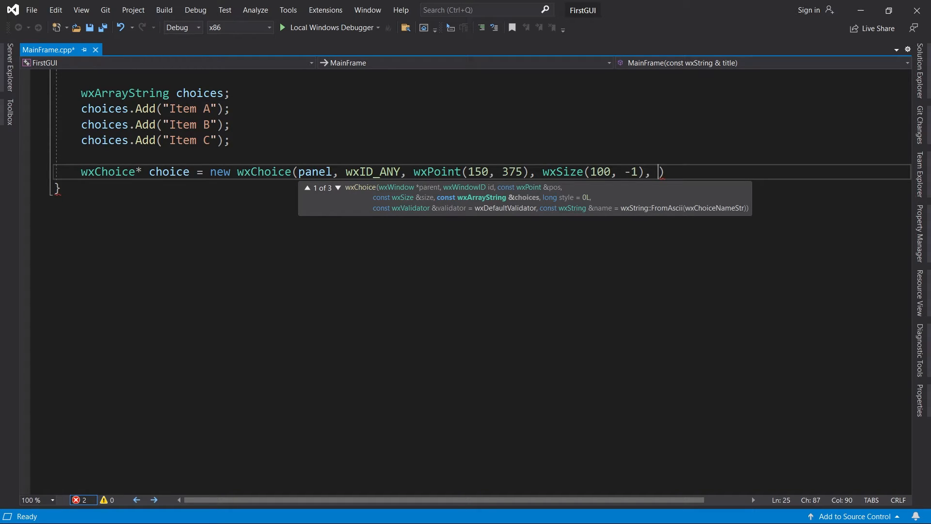
type("c")
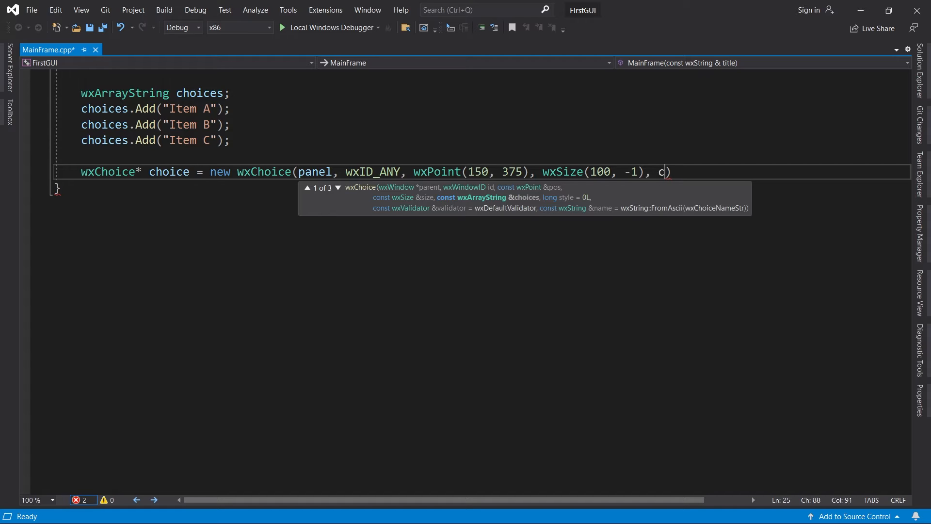
type("hoices")
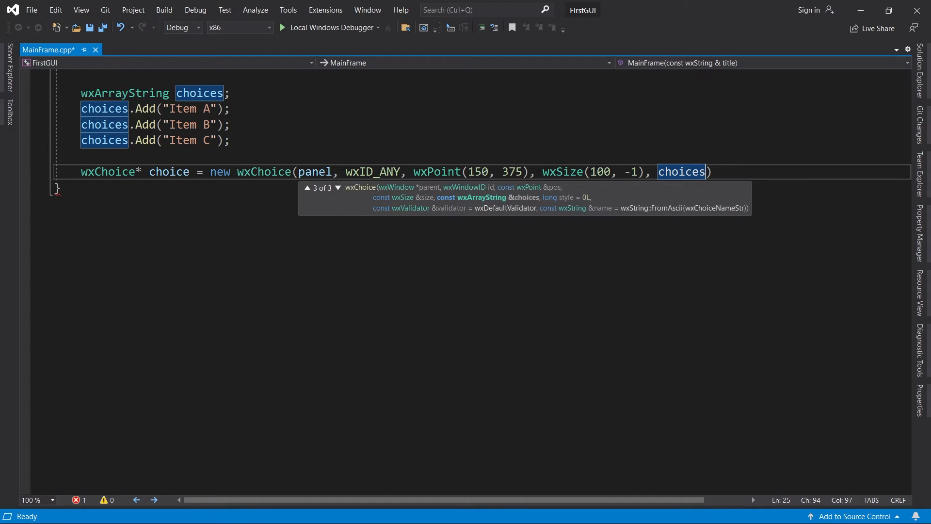
left_click(308, 187)
type(";")
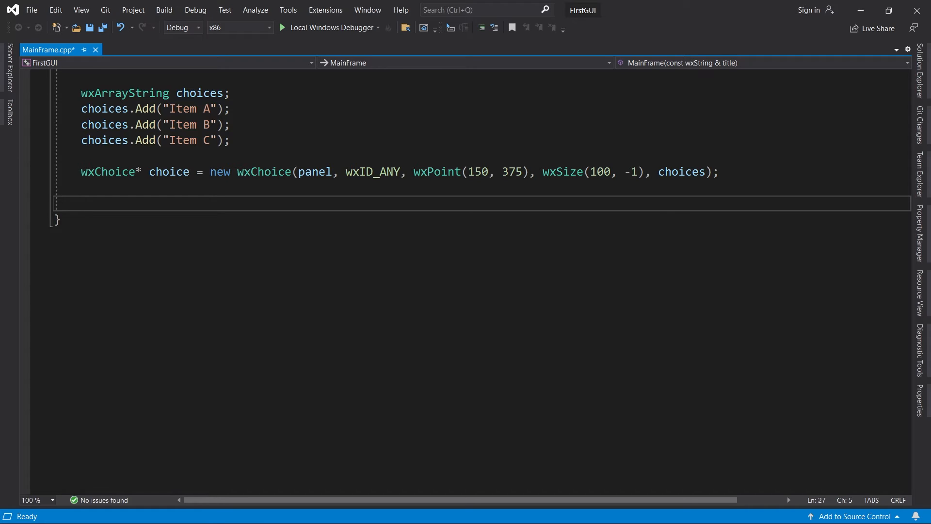
Launch the app with Local Windows Debugger and pick Item C from the choice dropdown.
left_click(283, 27)
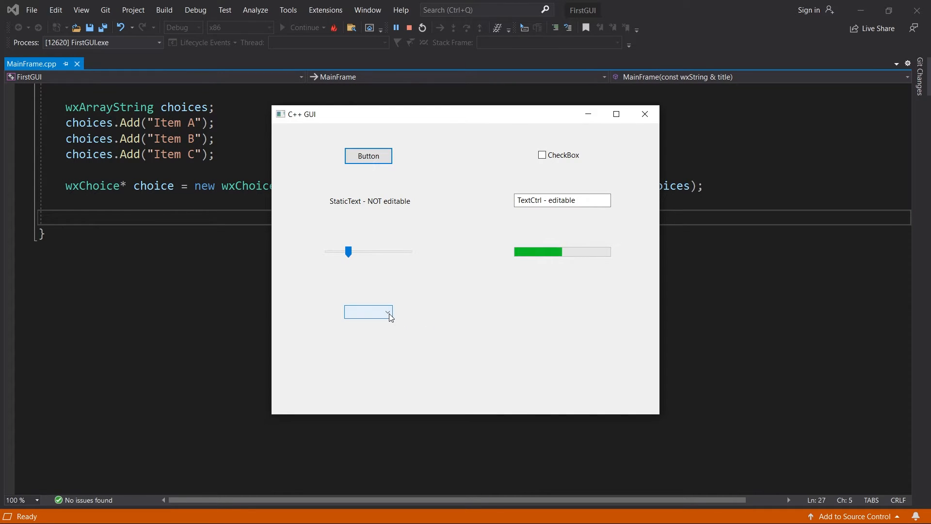
left_click(387, 312)
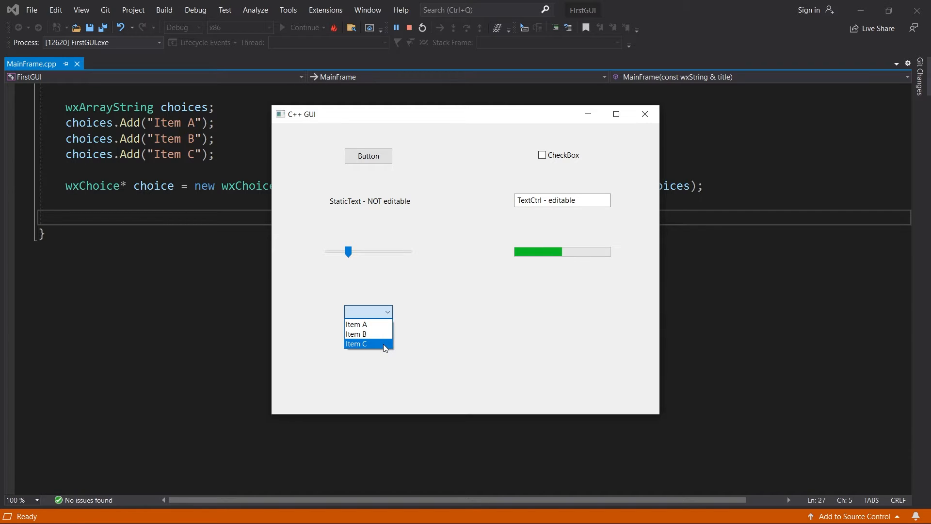
left_click(356, 344)
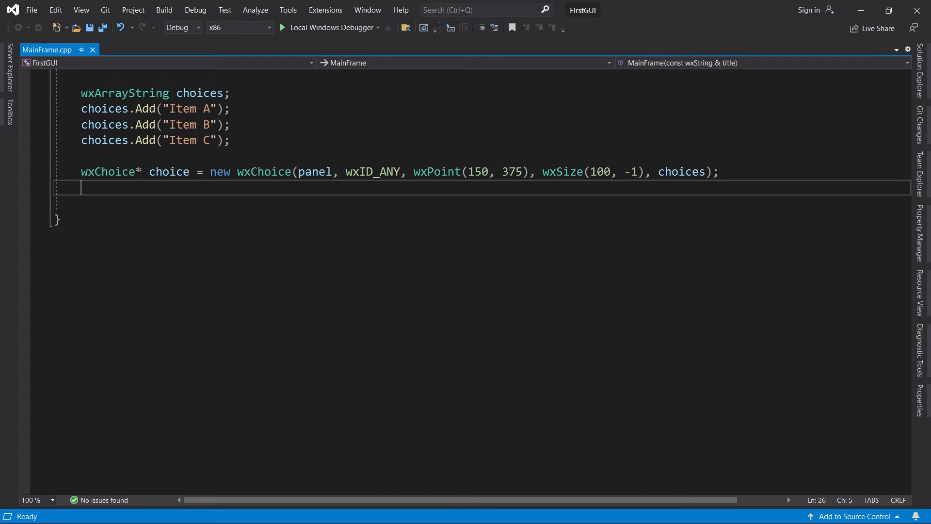
Add choice->Select(0); and relaunch the app to see Item A preselected in the dropdown.
type("choice->Selec")
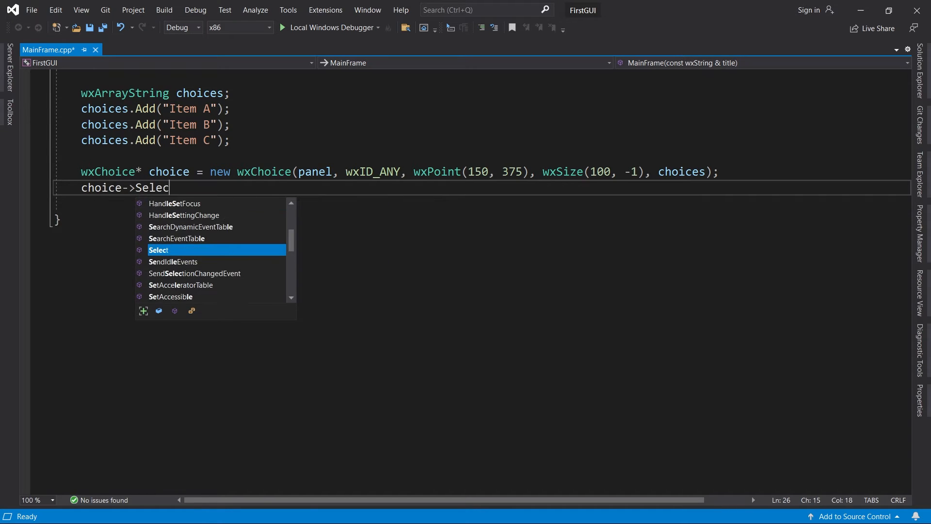
type("t(0);")
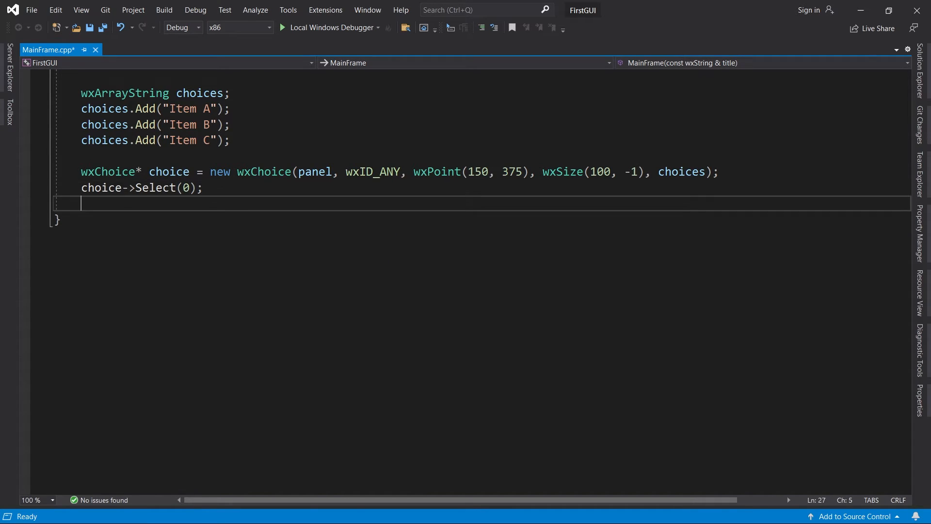
left_click(283, 27)
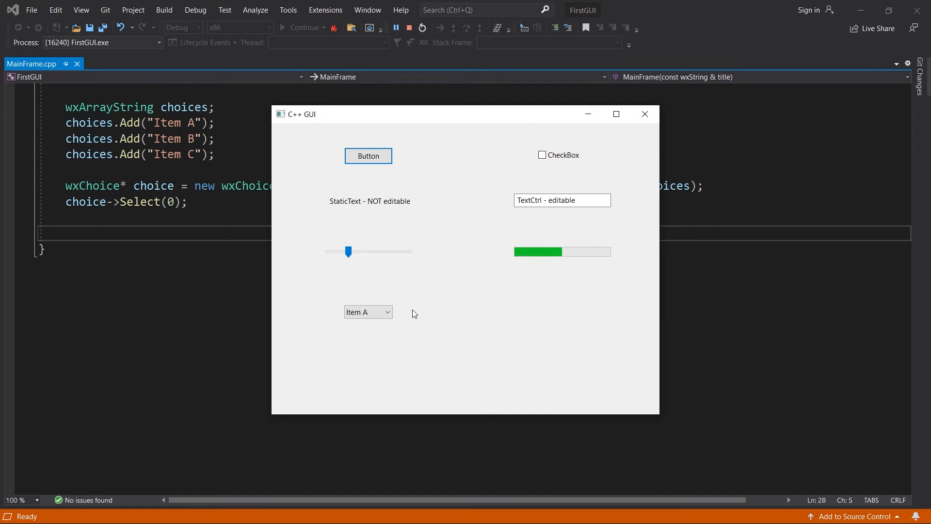
left_click(386, 311)
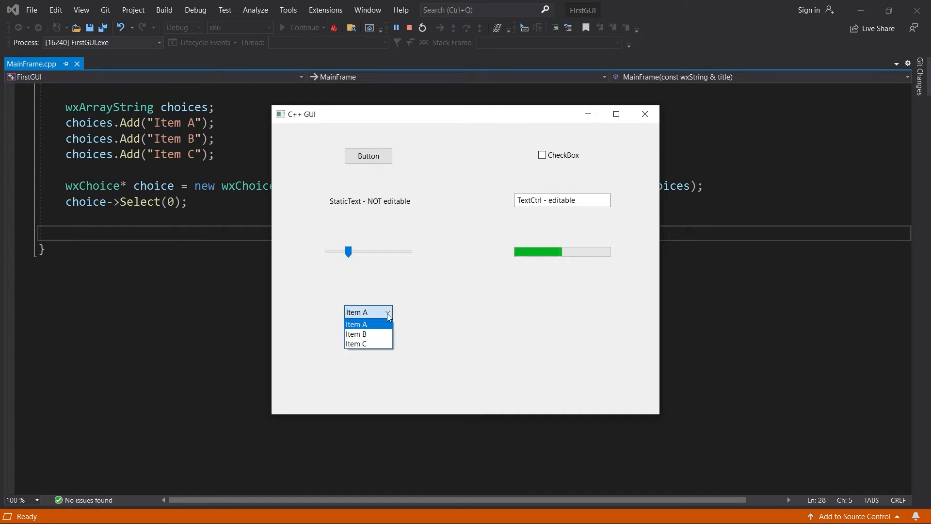
left_click(356, 343)
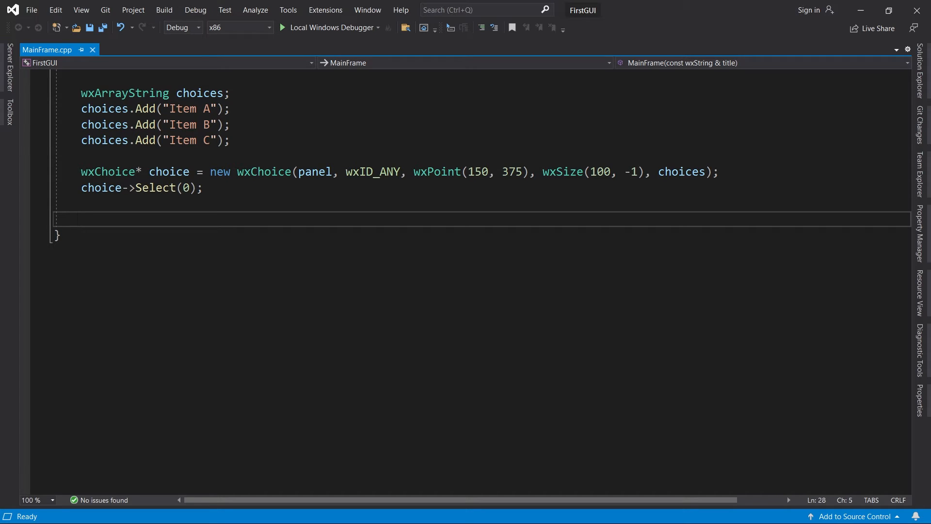
Add #include <wx/spinctrl.h> under the wx.h include and return to the constructor.
left_click(81, 218)
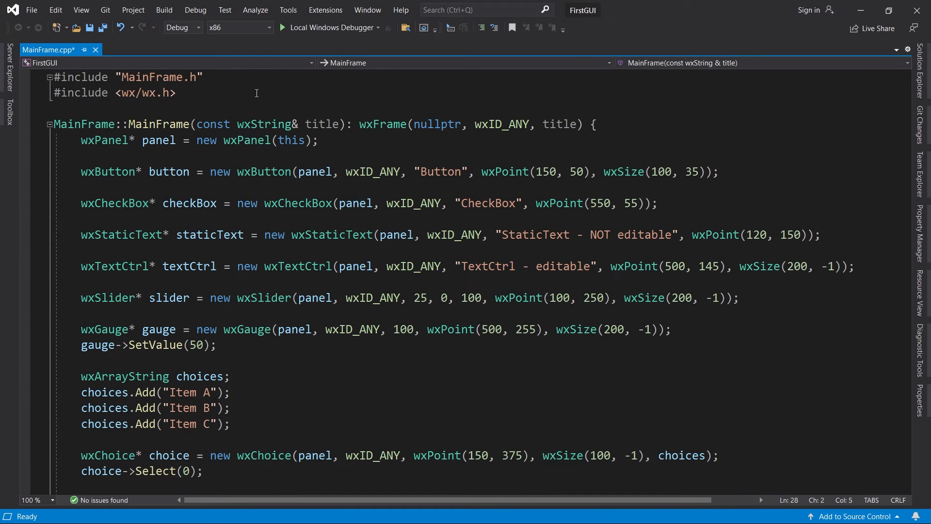
type("#")
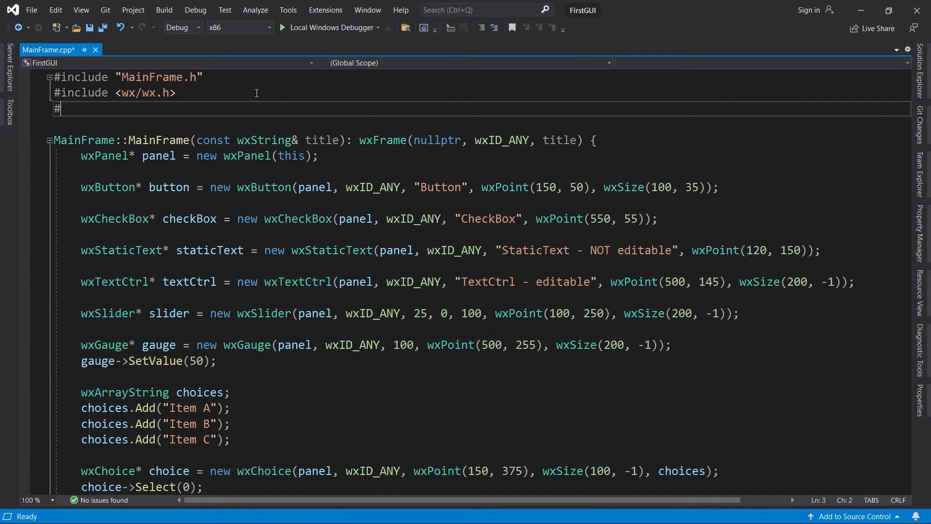
type("include <wx/>")
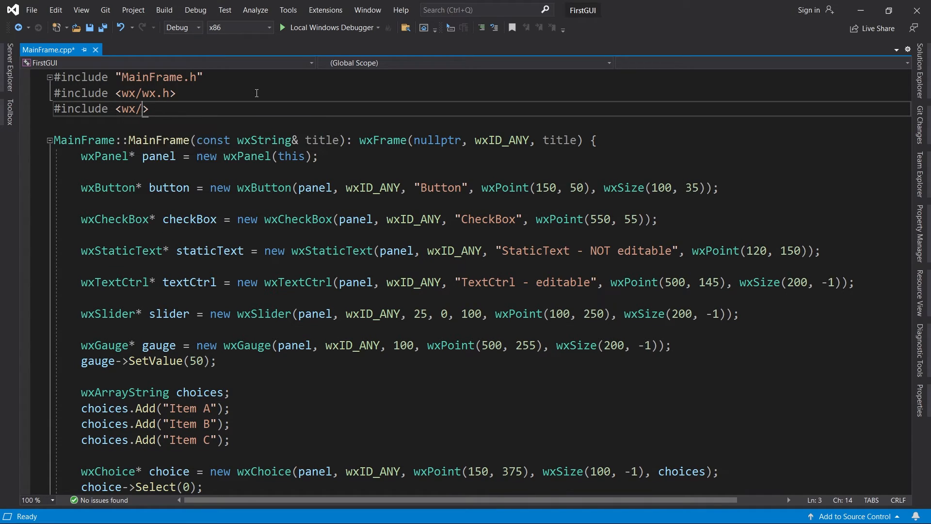
type("spinctrl.h")
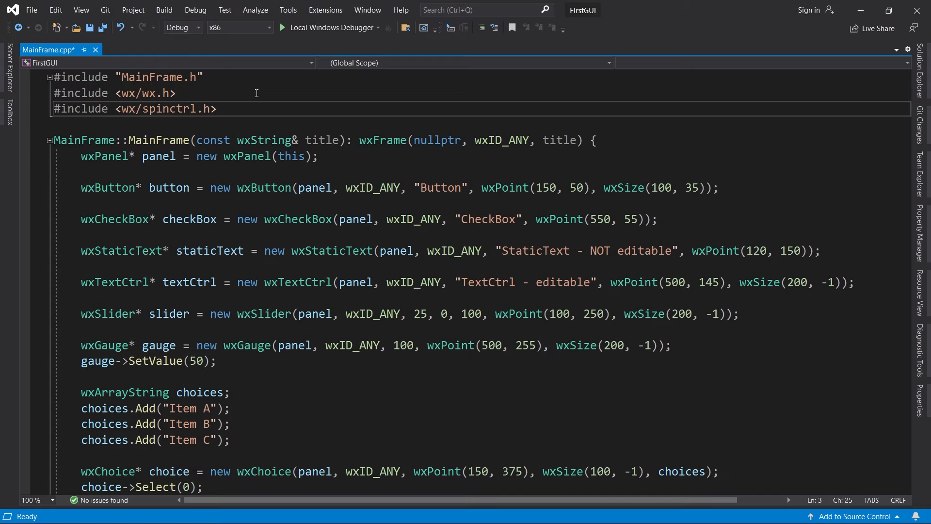
scroll("down", 3)
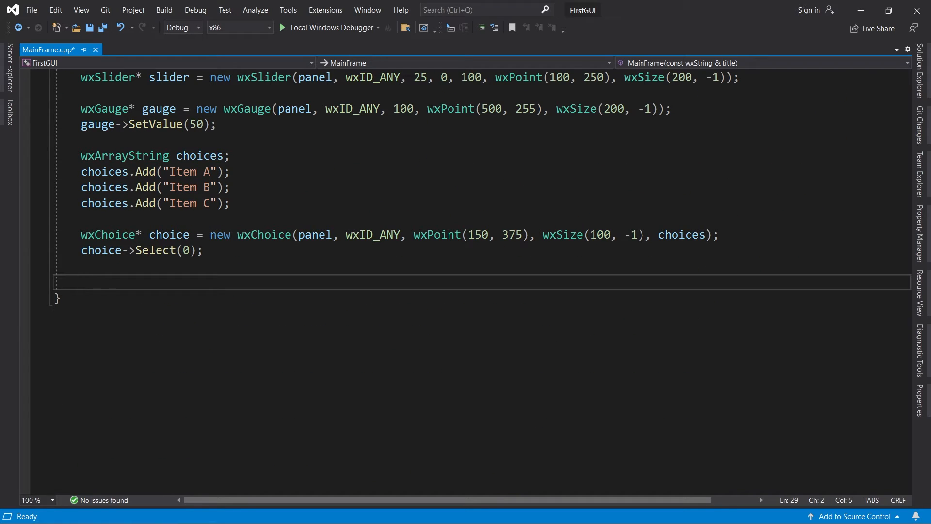
Create a wxSpinCtrl with an empty value at wxPoint(550, 375), wxSize(100, -1), then launch the app.
type("wxSpin")
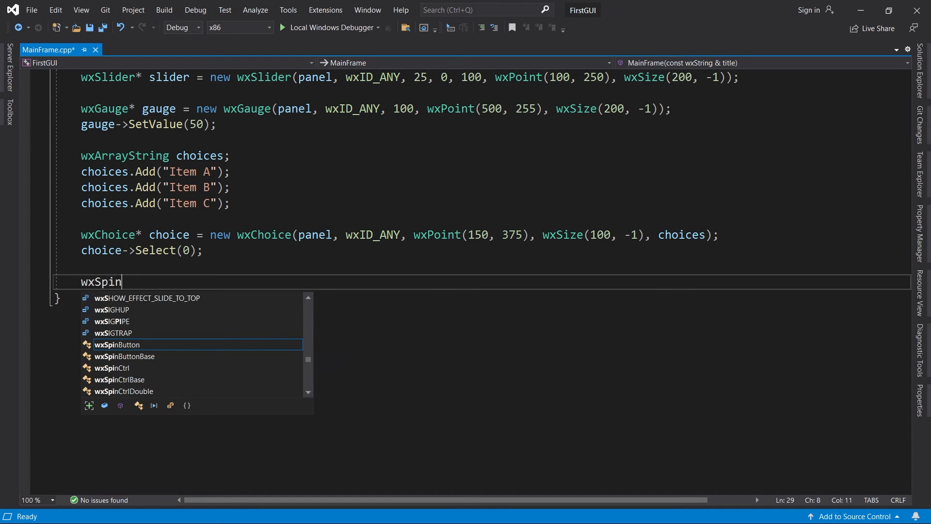
type("Ctrl* spinCt")
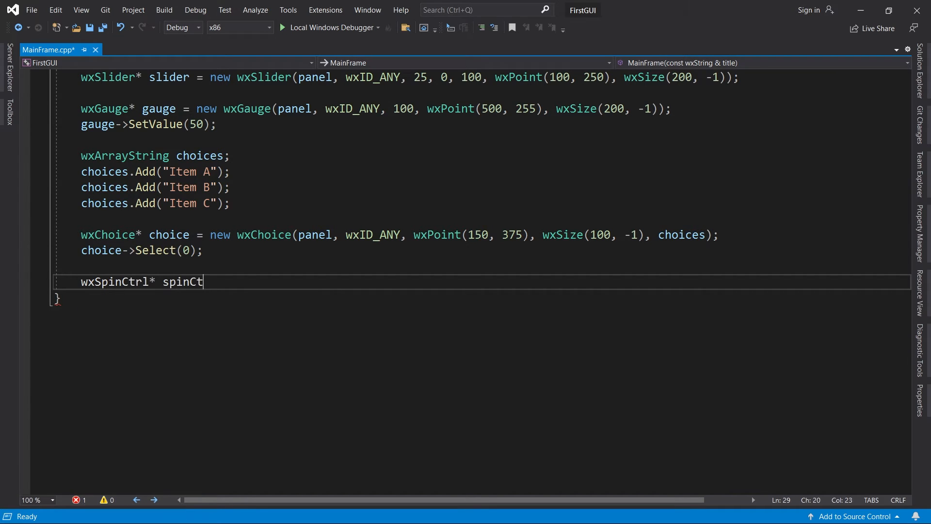
type("rl = new wxSpinC")
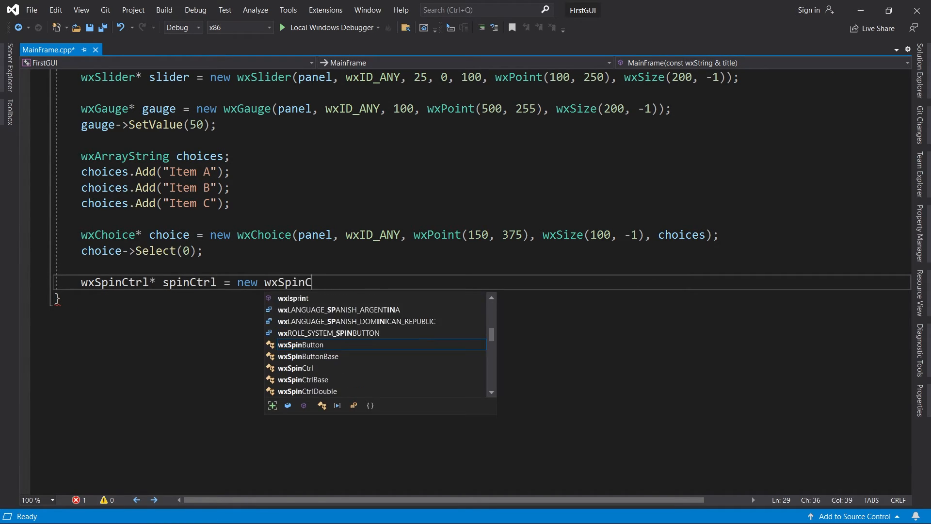
type("trl(panel, wx")
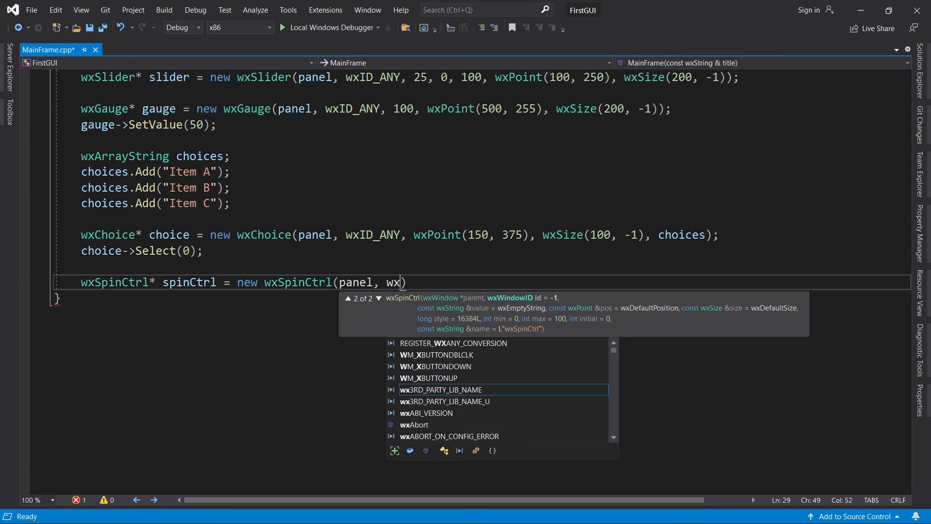
type("ID_ANY,")
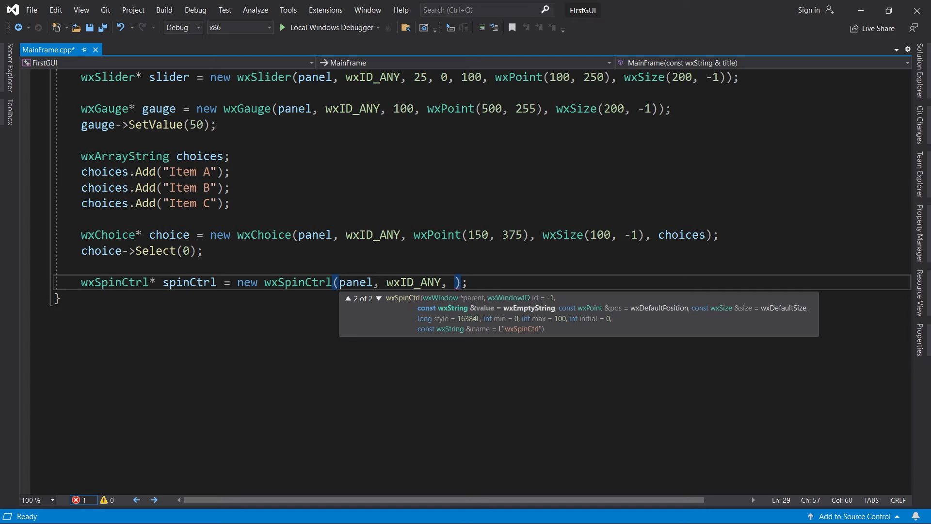
type("\"\", wxPoint(550, 375")
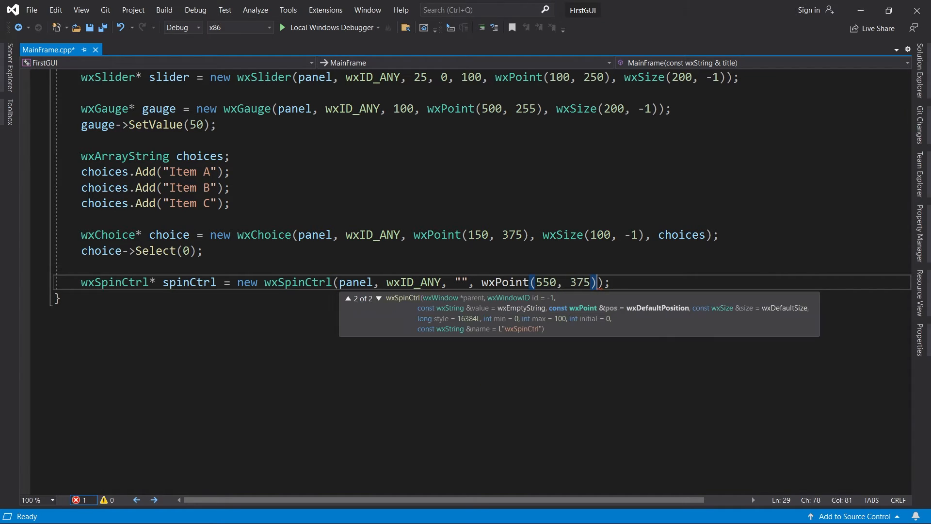
type(", wxSize(100")
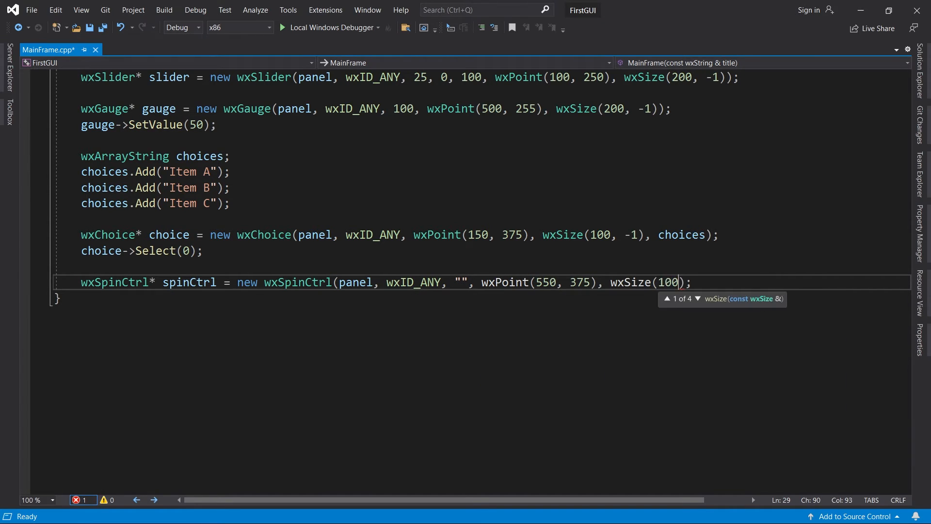
type(", -1")
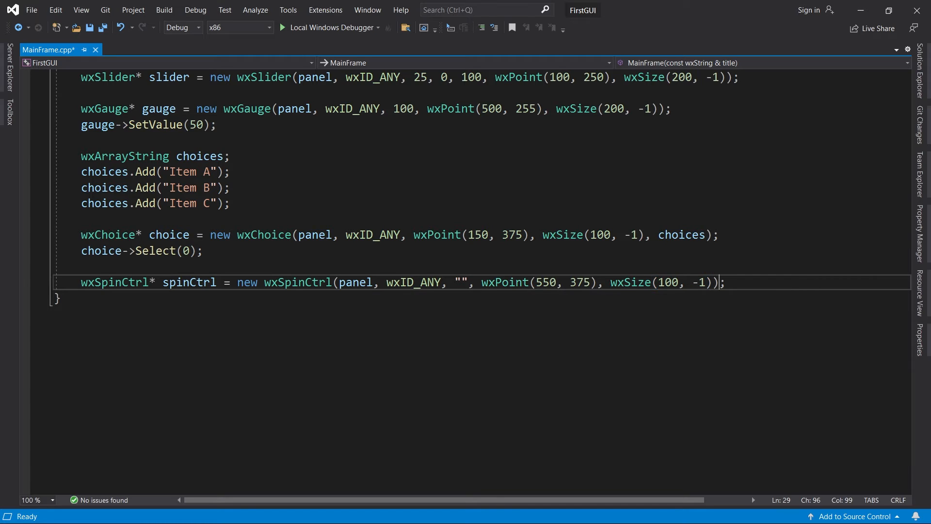
key("enter")
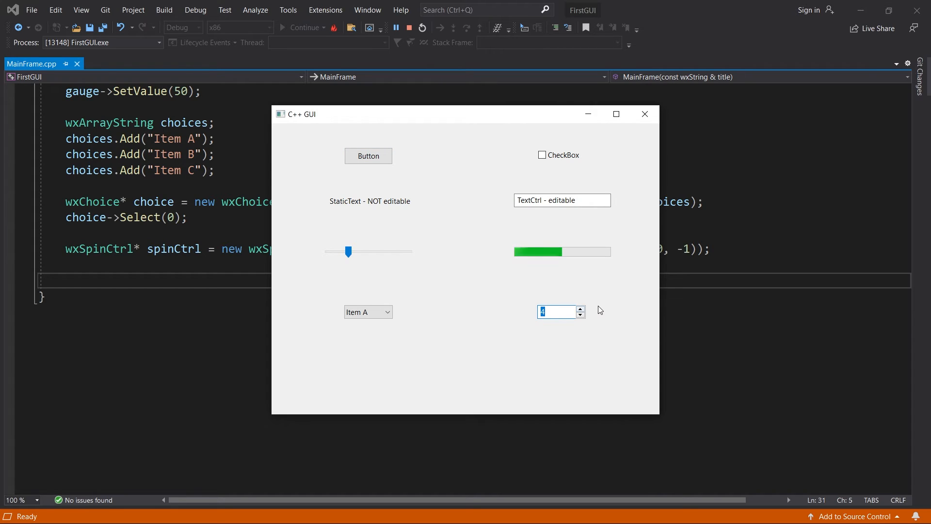
Test the spin control by entering 25, the letter a, and 200, which caps at 100.
left_click(580, 315)
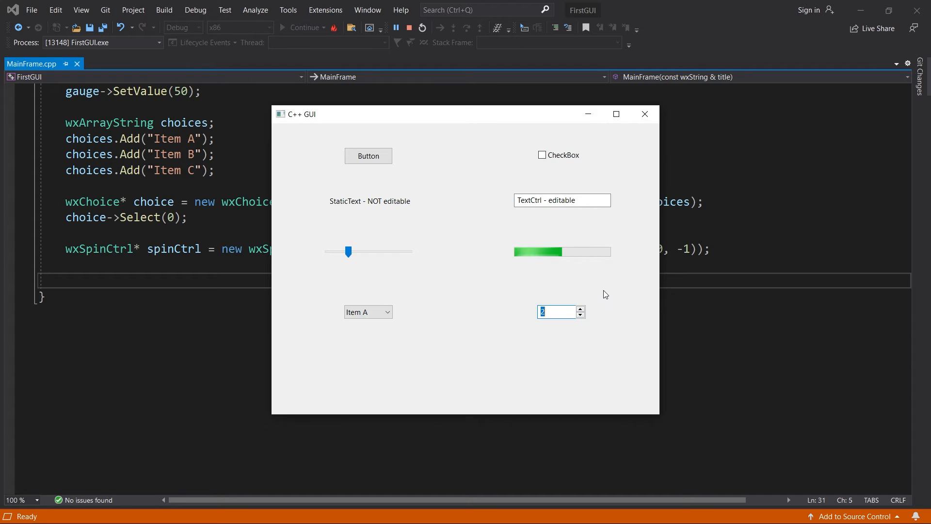
type("25")
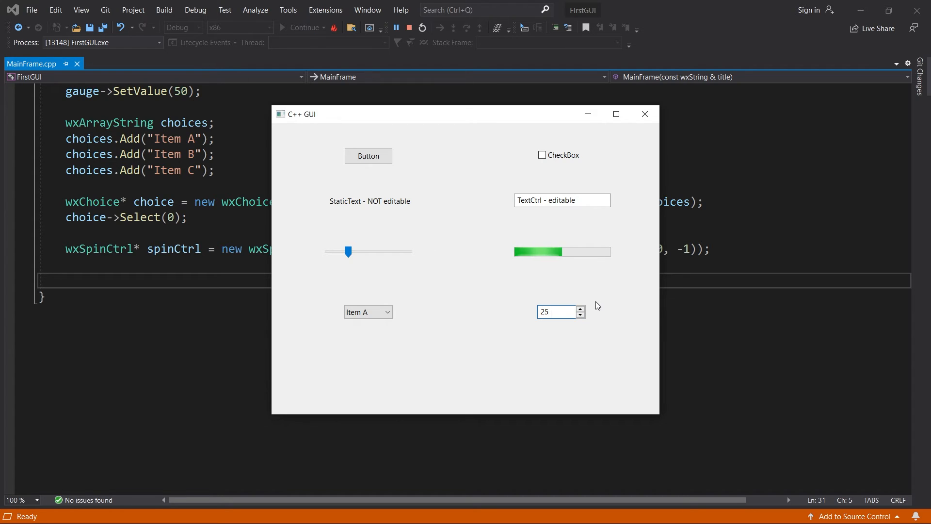
type("a")
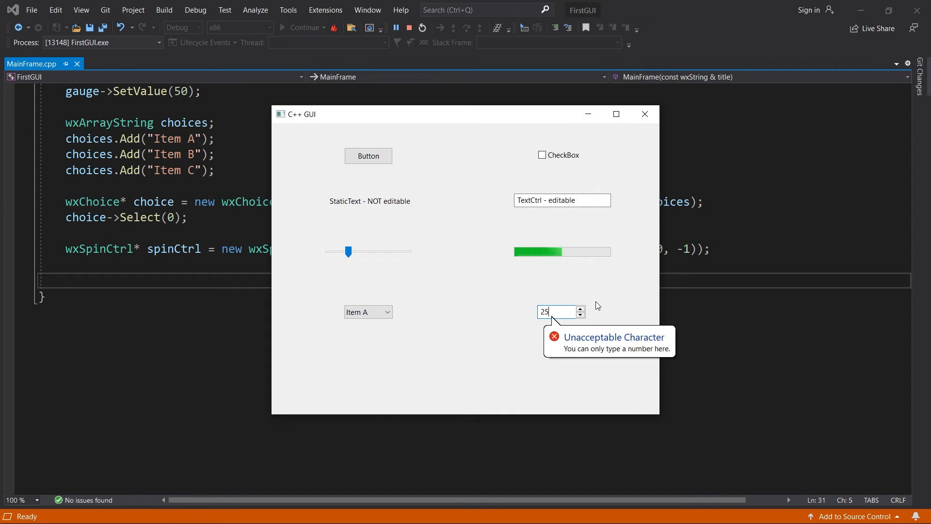
type("200")
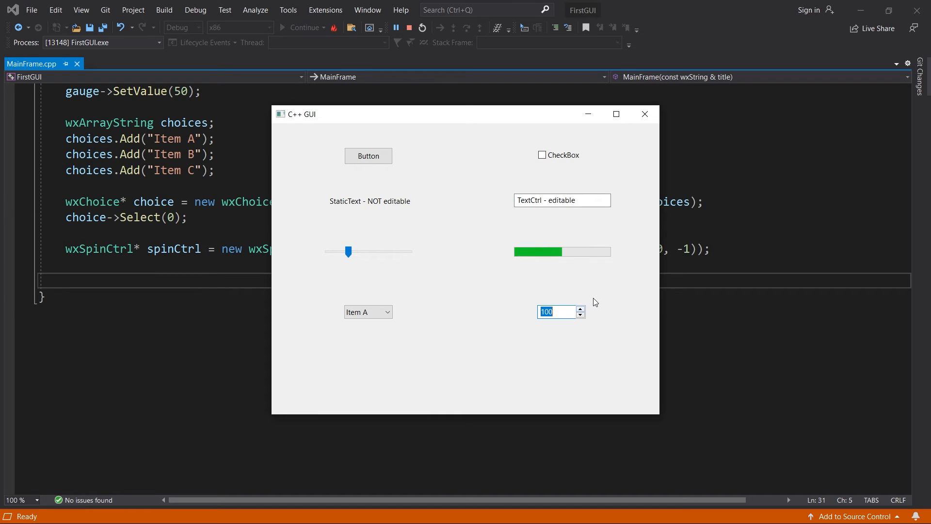
mouse_move(596, 301)
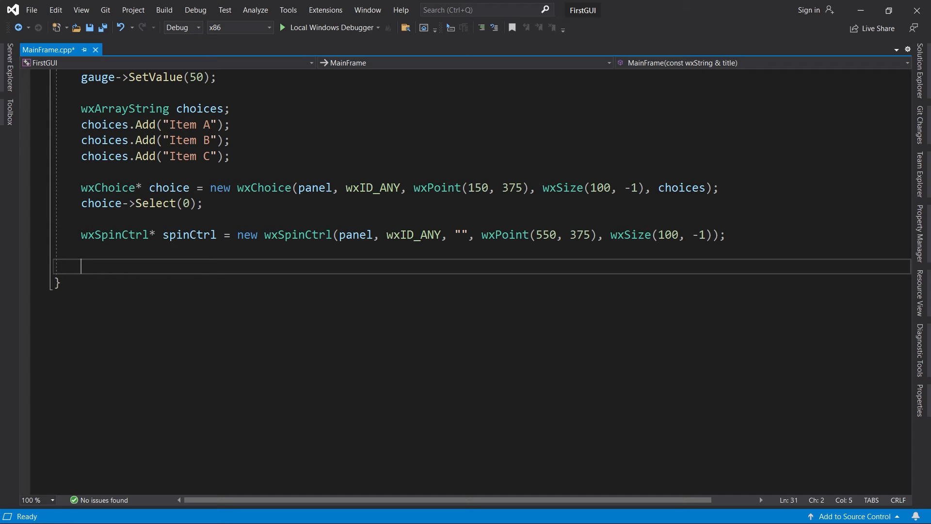
Create a wxListBox at wxPoint(150, 475), wxSize(100, -1), filled with the choices items.
type("wxLi")
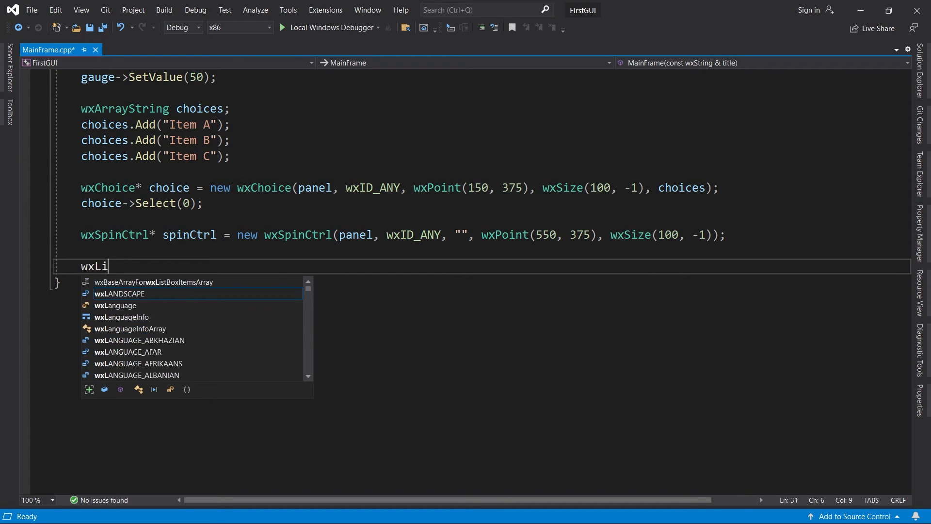
type("stBox* listBox = new wxListBo")
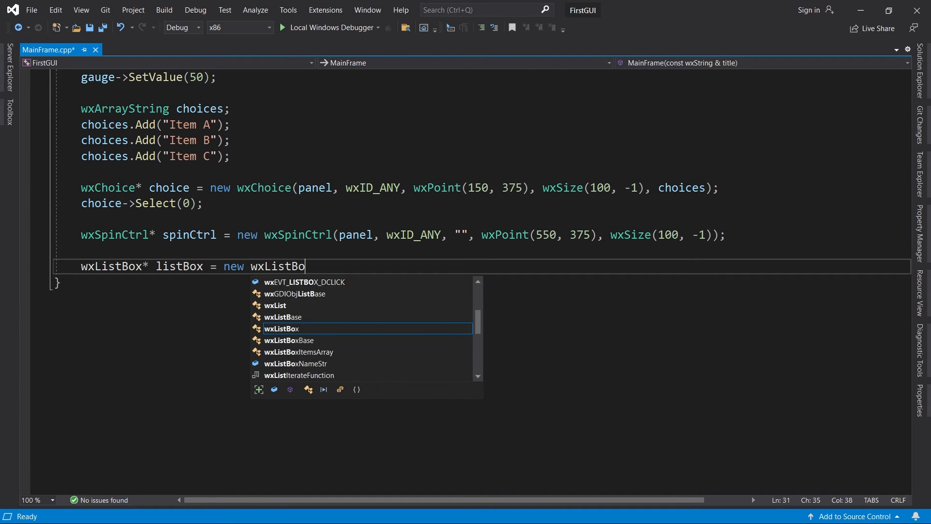
type("x(panel, wxID")
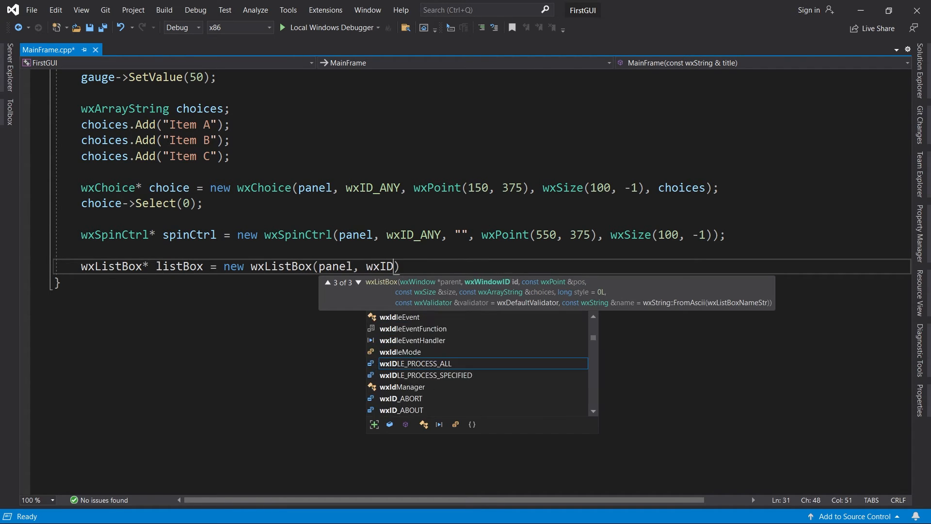
type("_ANY, wxPoi")
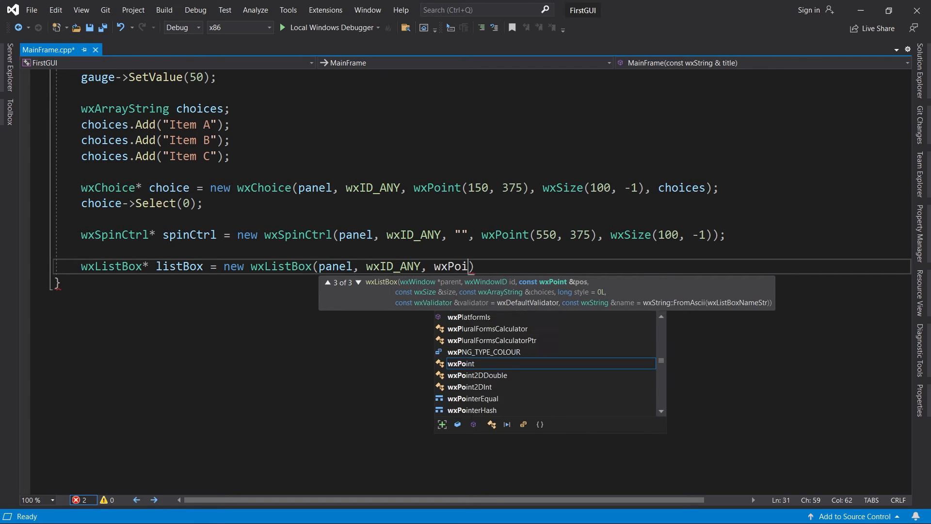
type("nt(150, 475")
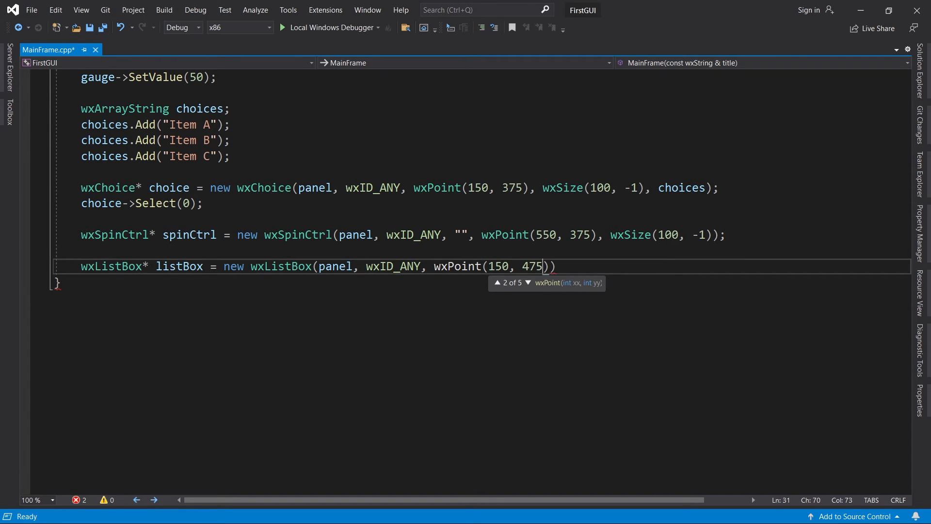
type(", wxSize(10")
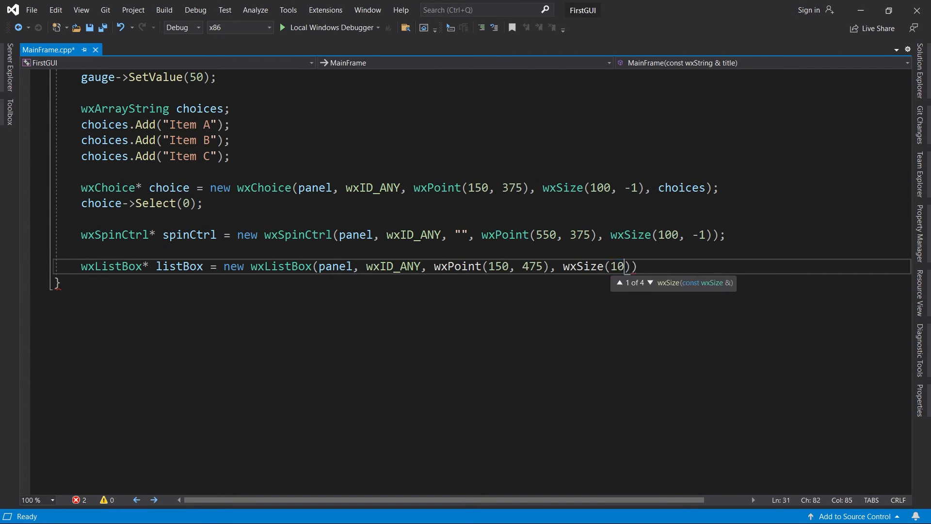
type("0, -1),")
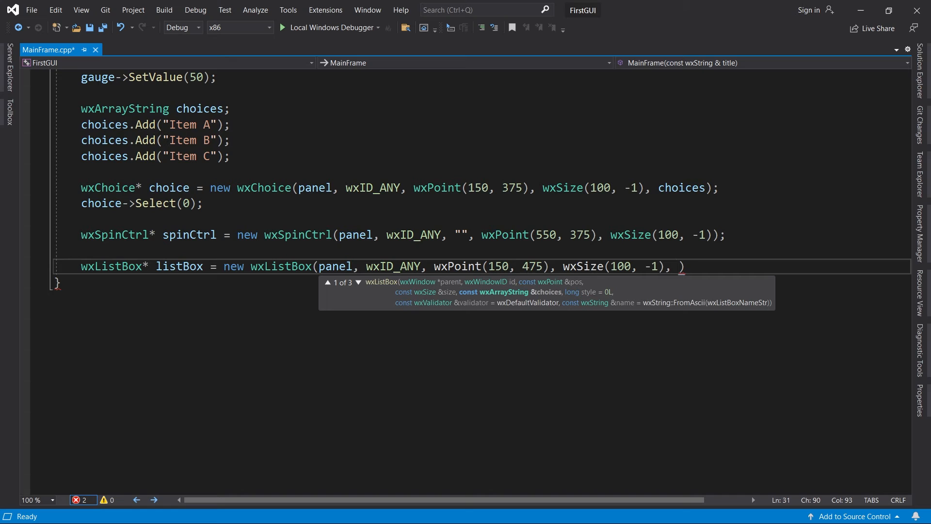
type("choices)")
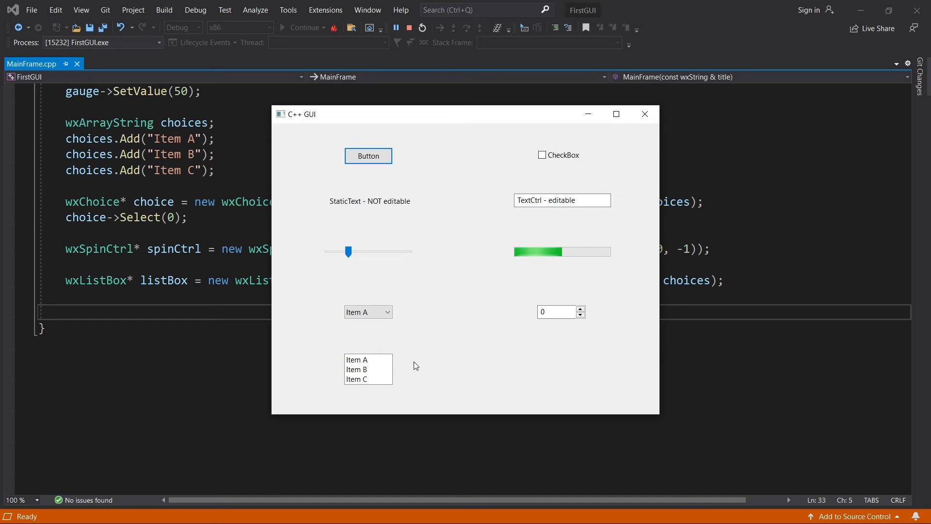
Select Item A, then Item B, in the running app's list box.
left_click(361, 359)
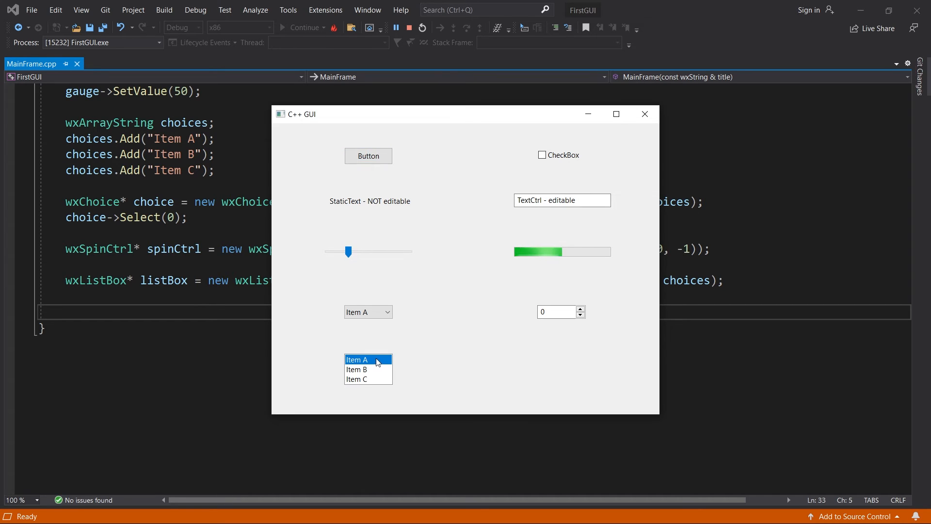
left_click(357, 368)
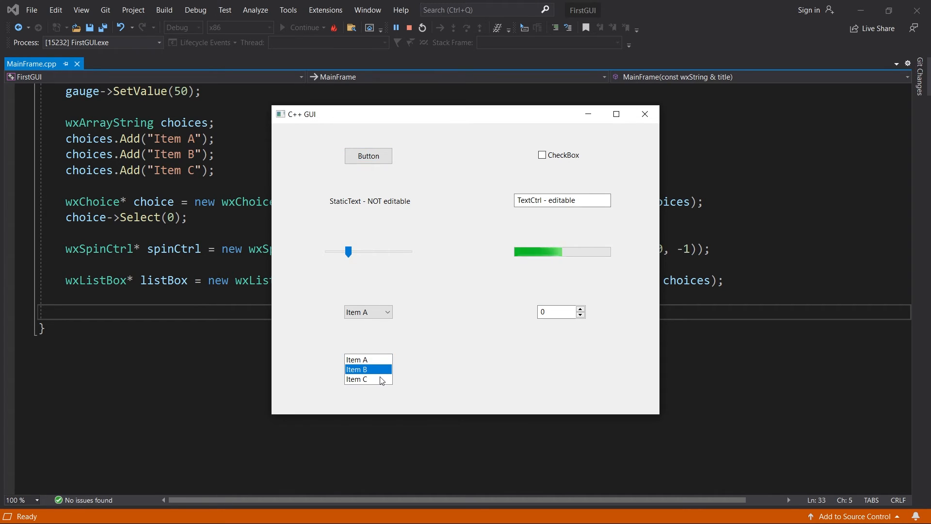
left_click(357, 380)
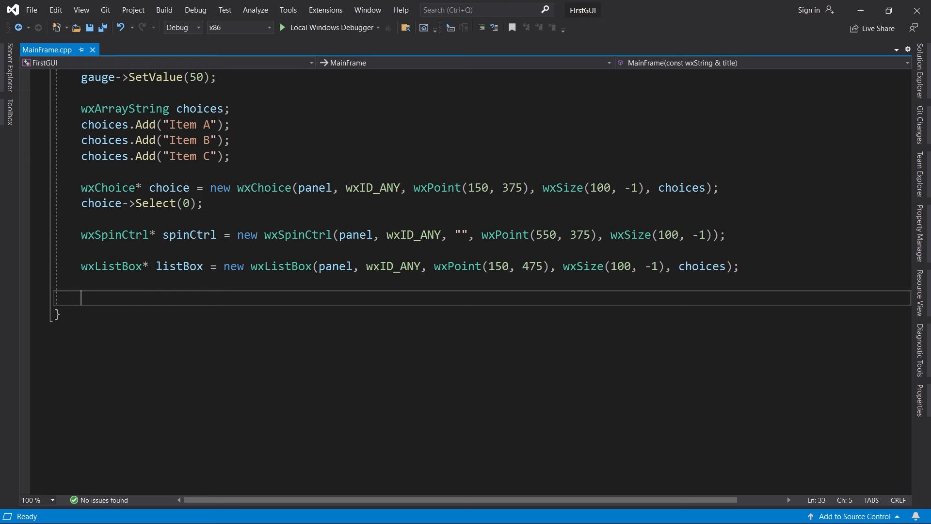
Create a wxRadioBox titled "RadioBox" at wxPoint(485, 475) with wxDefaultSize, using choices.
type("wxRadioBox*")
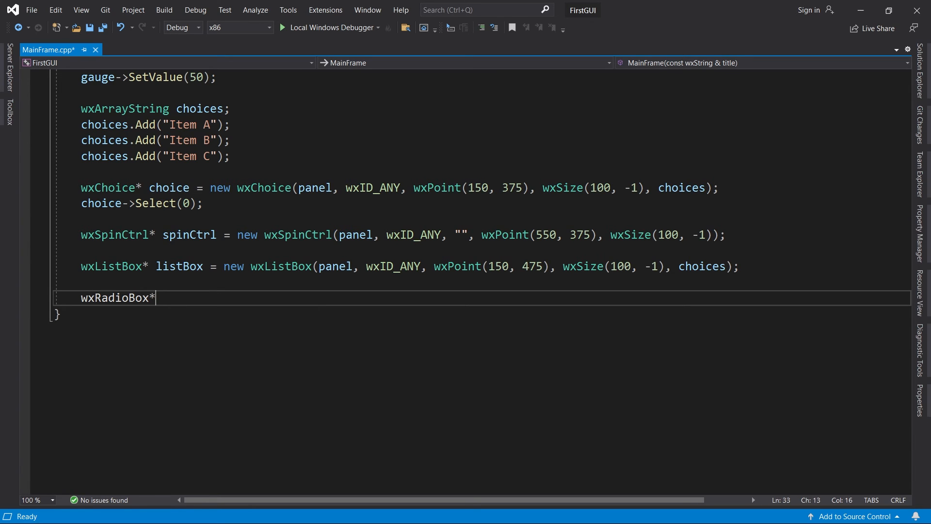
type("radioBox = new w")
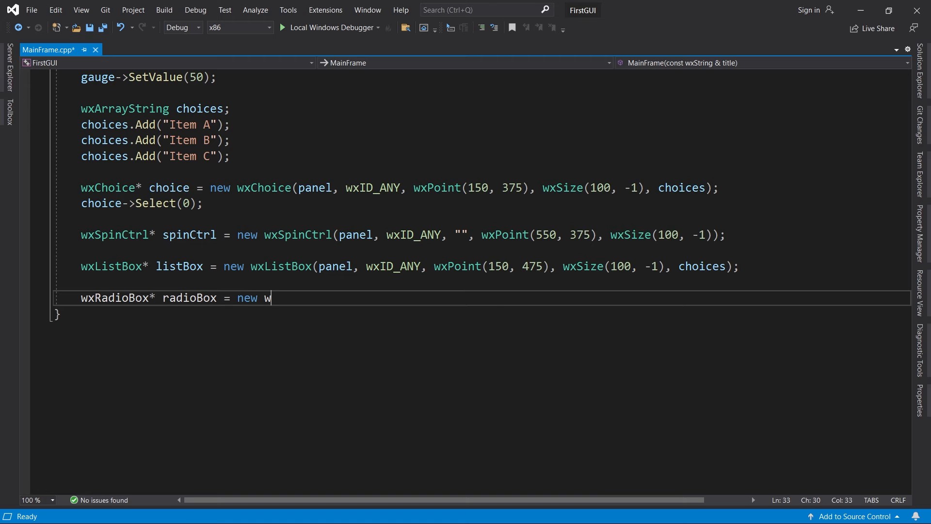
type("xRadioBox(panel, wxID_ANY,")
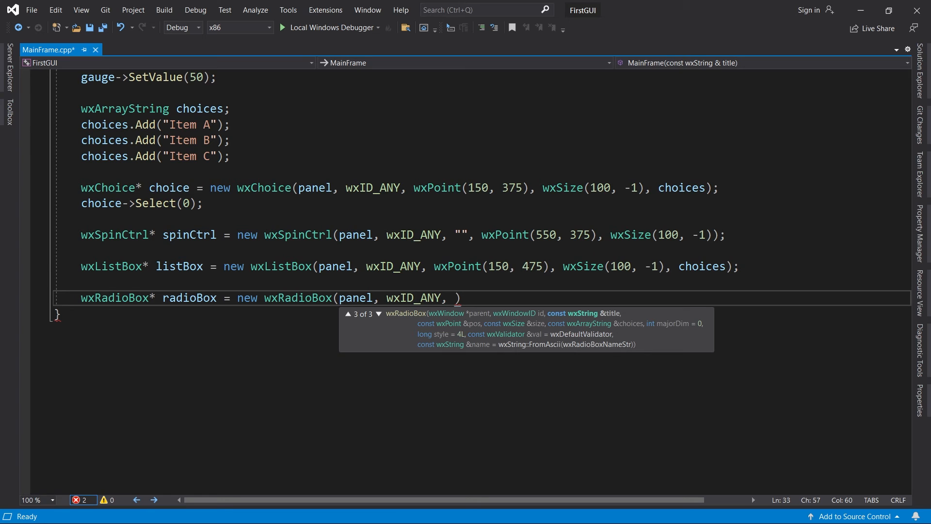
type("\"R")
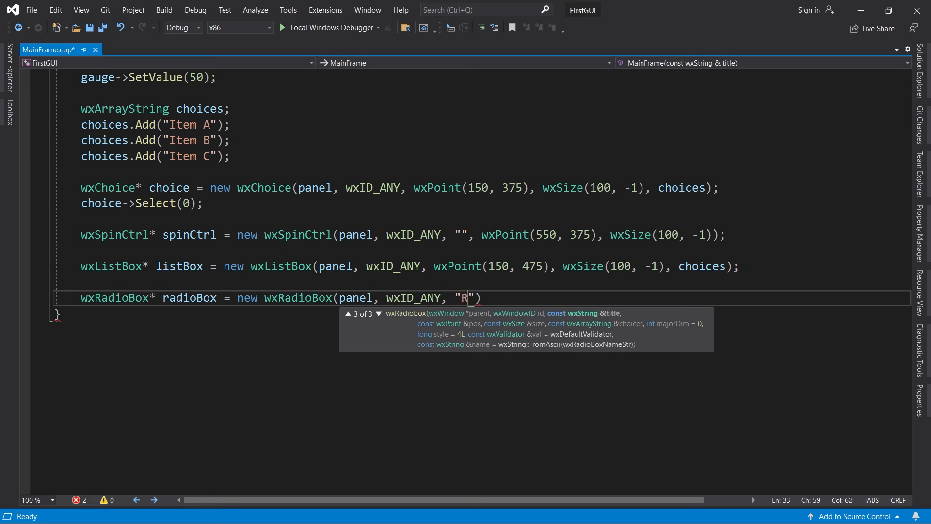
type("adioBox\", wxPoint(485, 475")
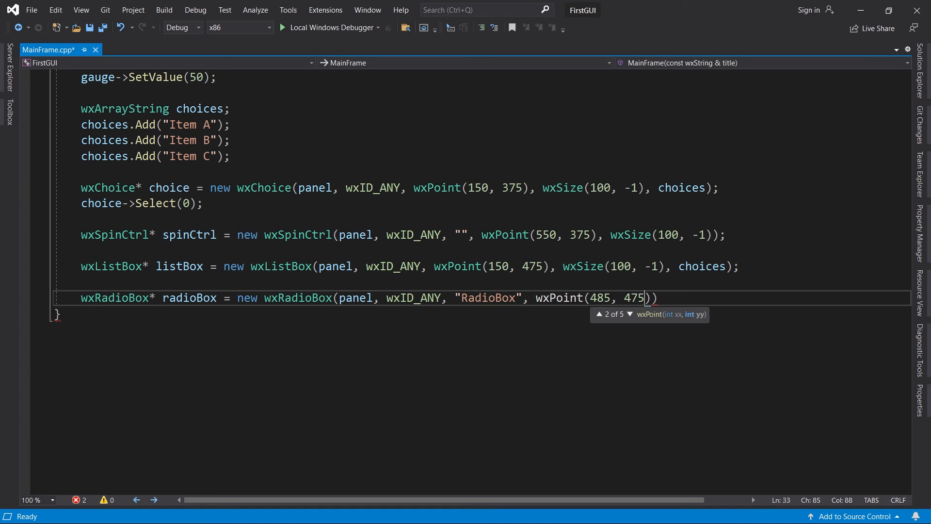
type(", wxDefaultSize, choices")
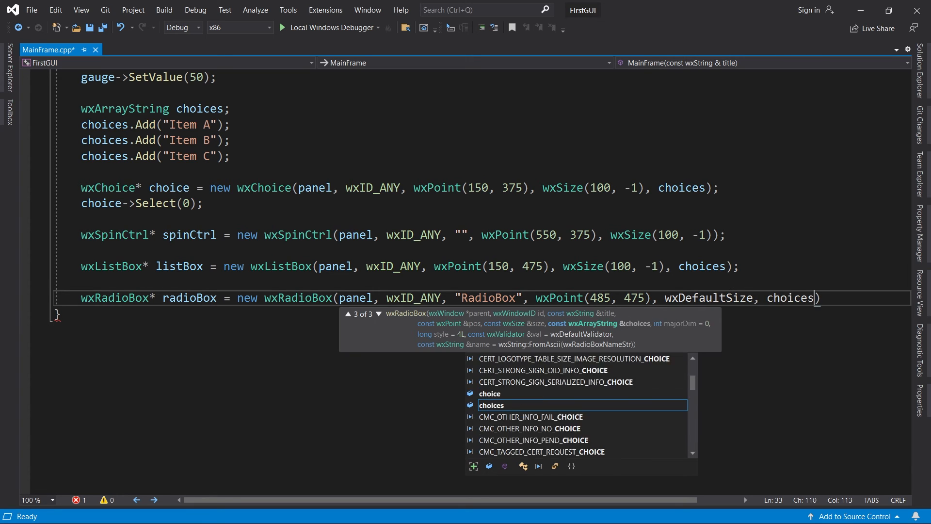
type(");")
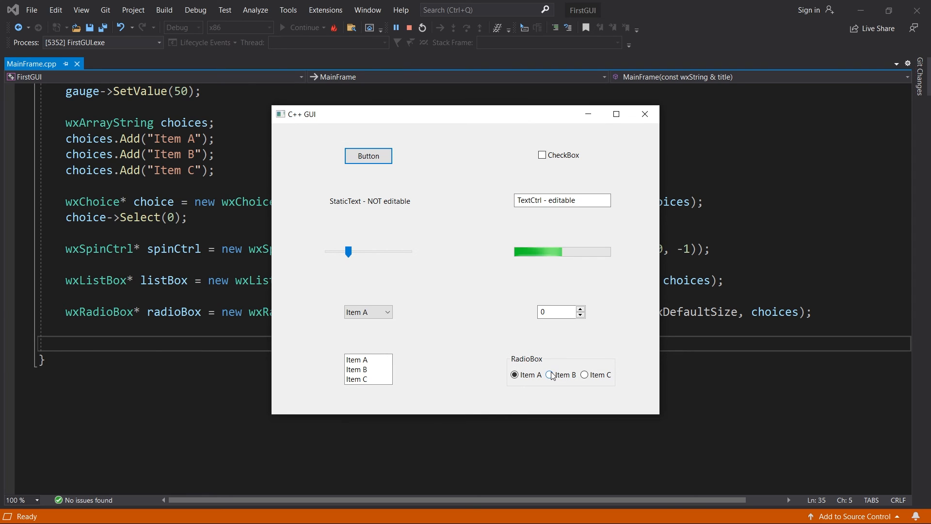
Select Item B, then Item C in the running app's radio box.
left_click(585, 375)
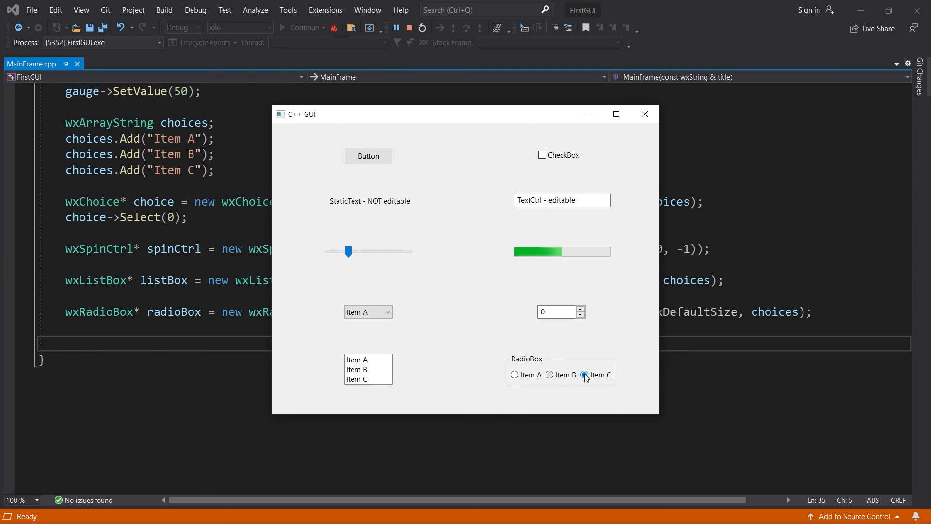
left_click(515, 374)
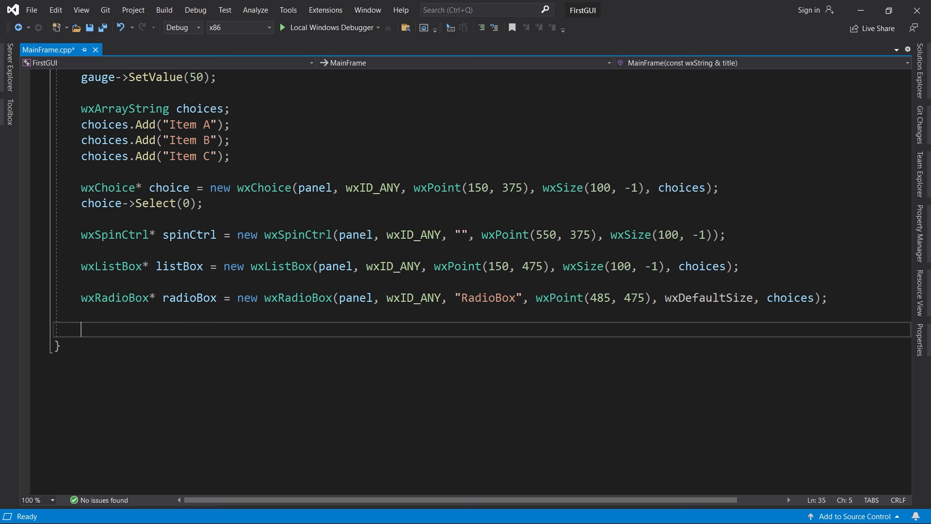
type("wxButton button2")
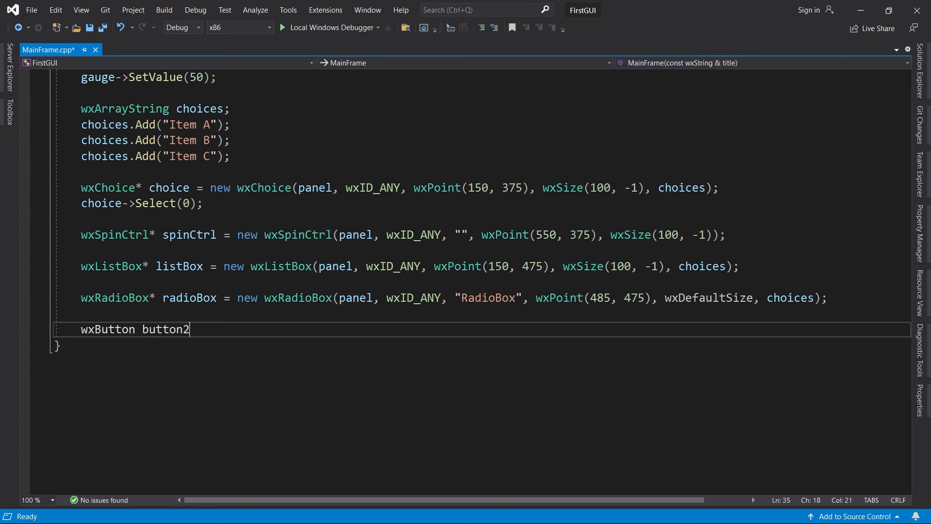
type("(panel, wxID_AN")
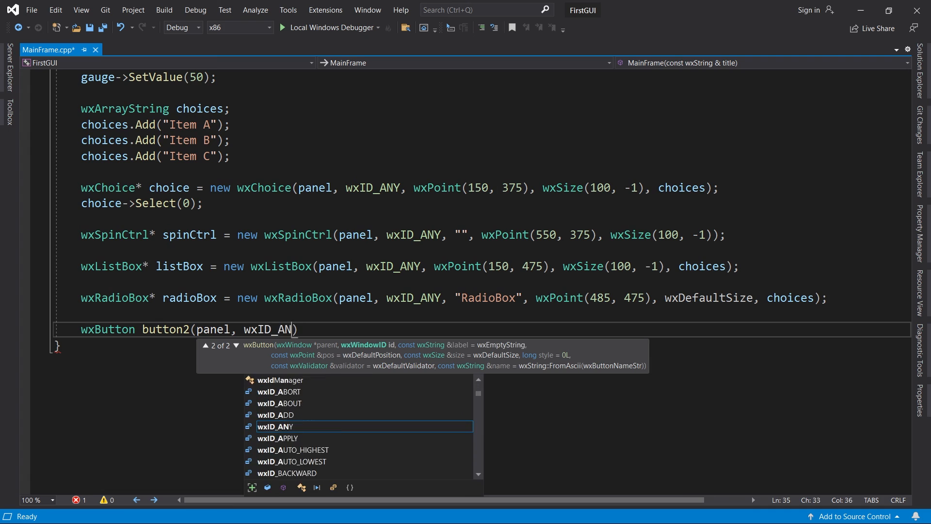
type("Y, \"Button2\");")
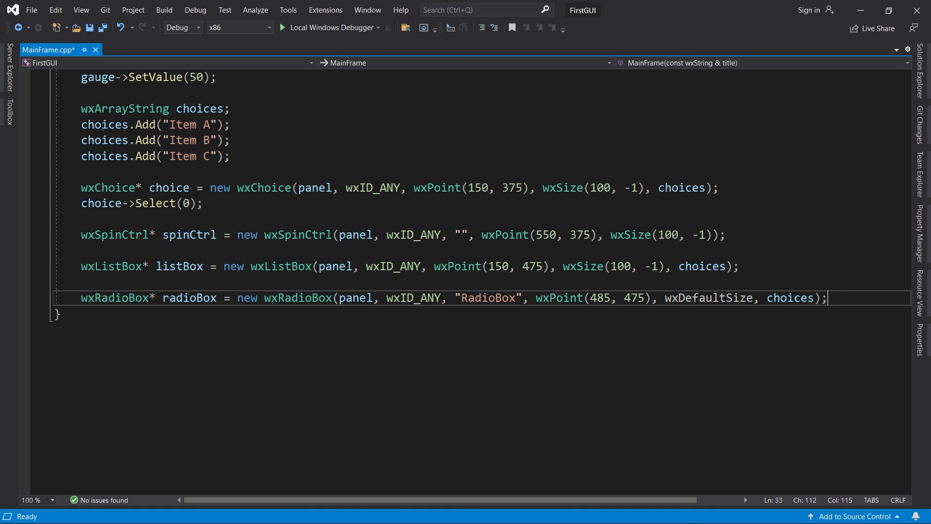
Build and run the project with Local Windows Debugger to show all controls.
left_click(283, 27)
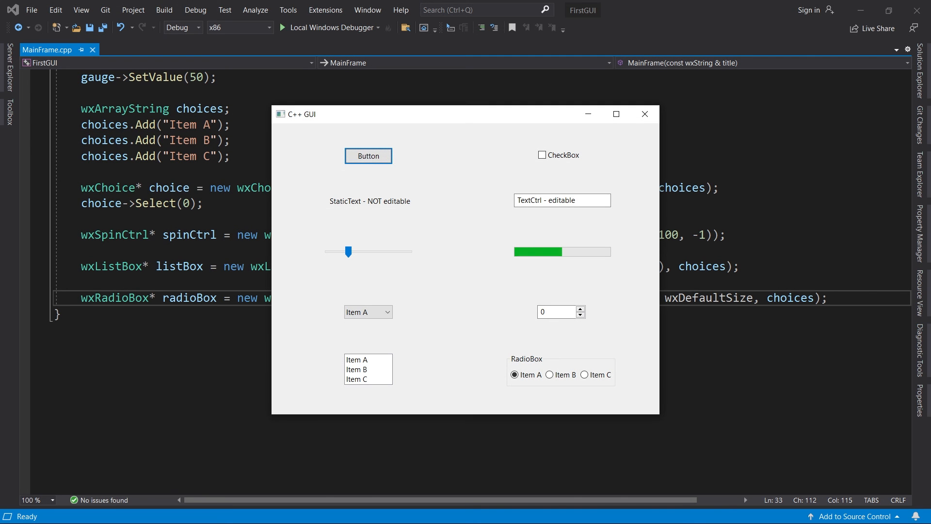